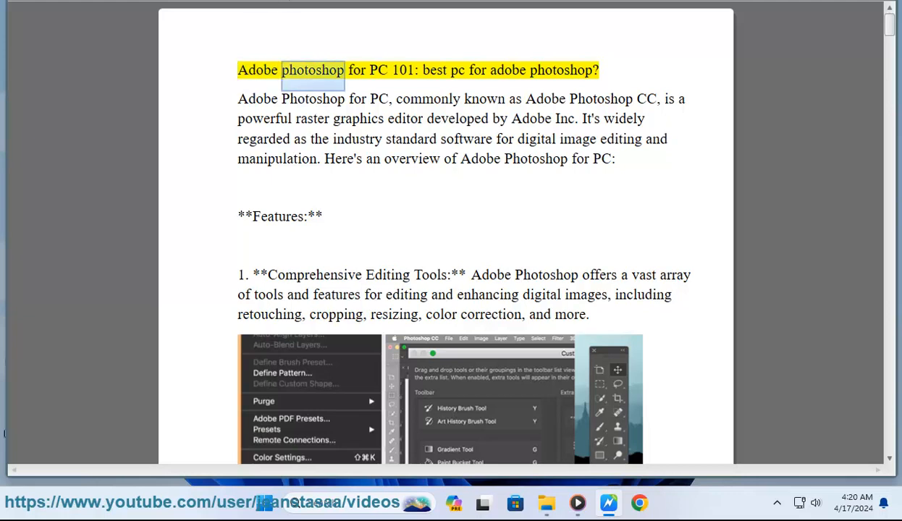
Step: Start Read aloud on the Photoshop for PC PDF from the title through Comprehensive Editing Tools
double_click(434, 69)
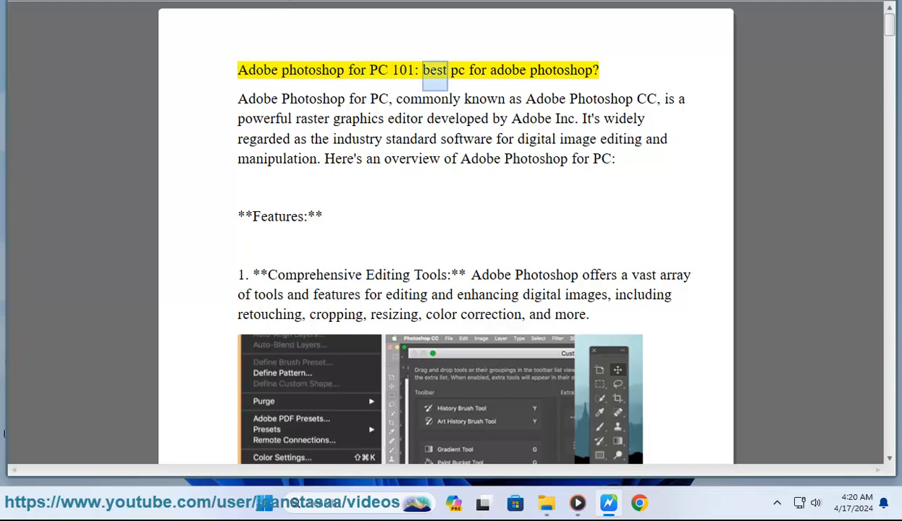
double_click(560, 69)
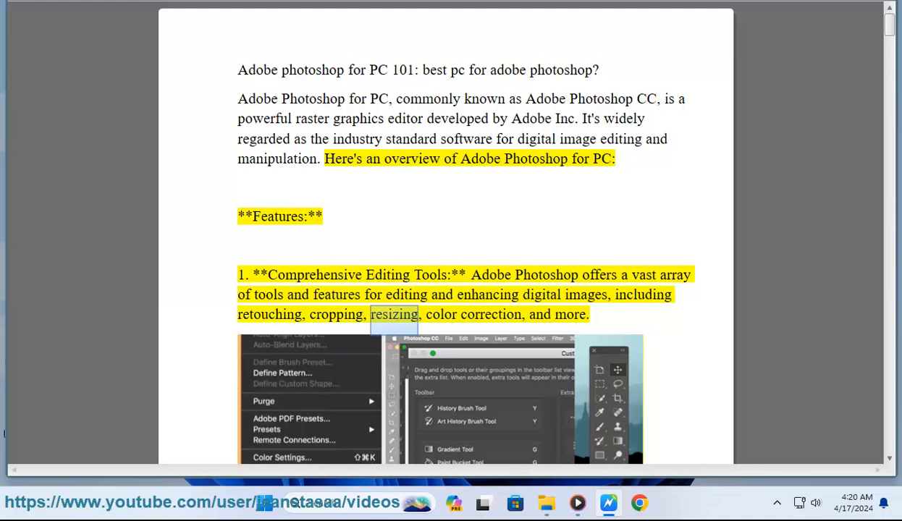
Step: Follow the read-aloud down the PDF through features 2 to 4 as the highlighted words advance
scroll("down", 3)
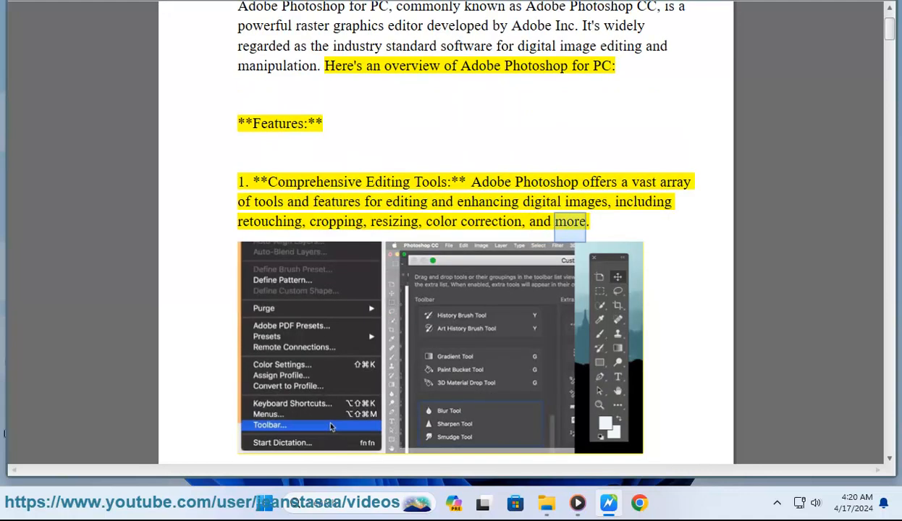
scroll("down", 3)
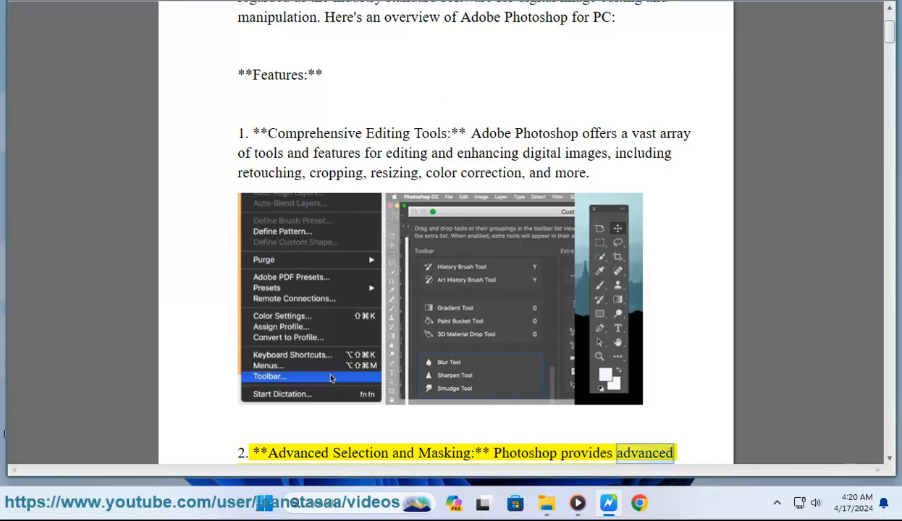
scroll("down", 3)
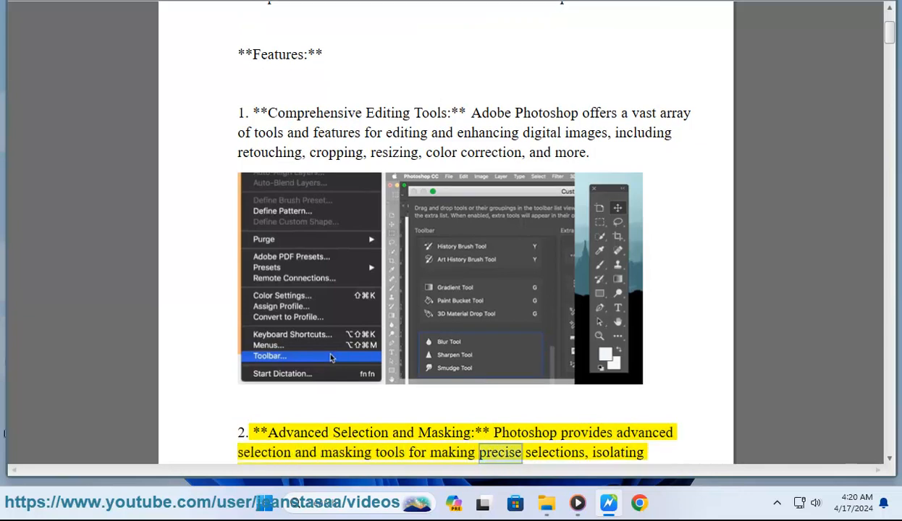
scroll("up", 3)
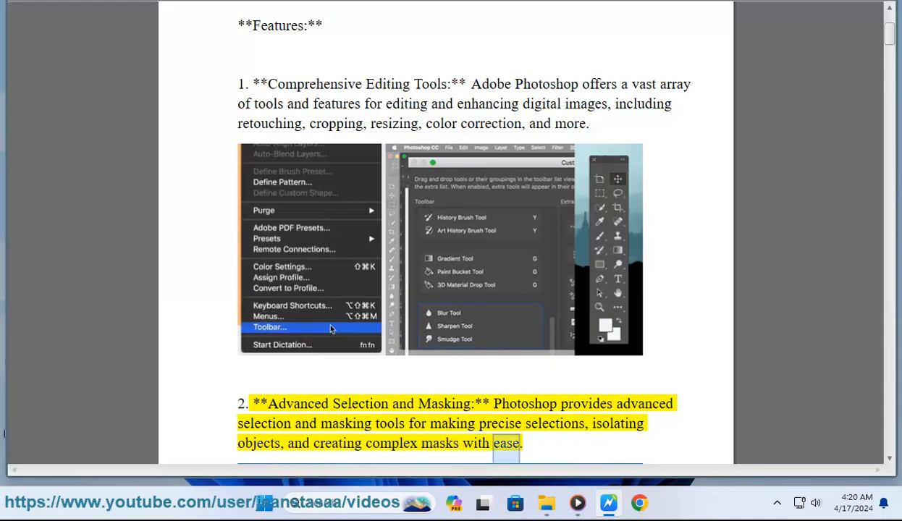
scroll("down", 3)
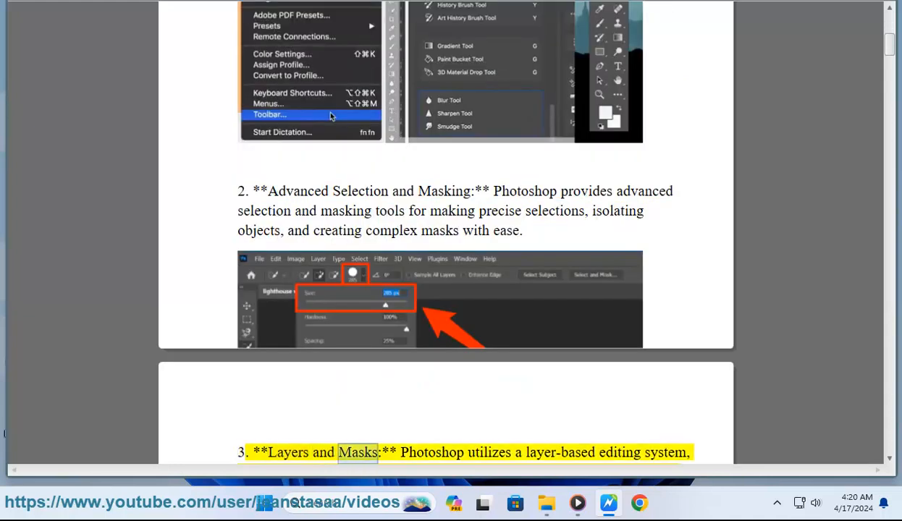
double_click(558, 452)
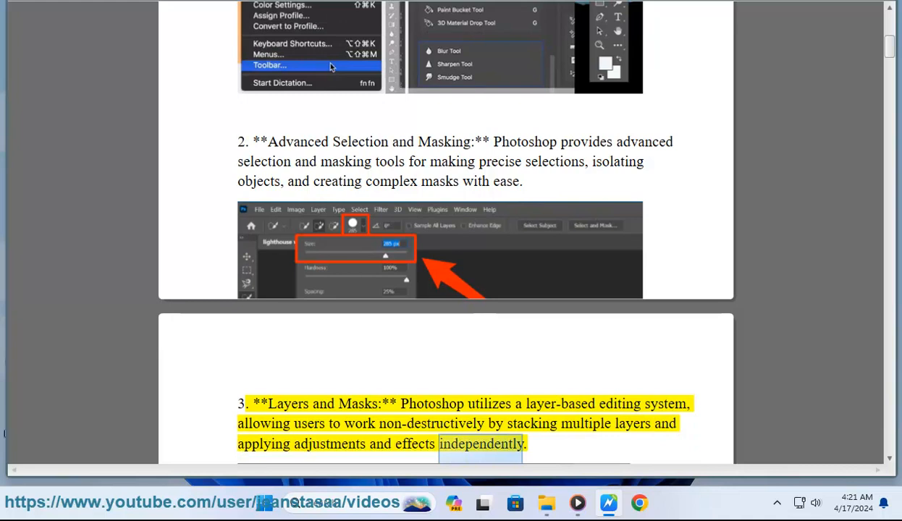
scroll("down", 3)
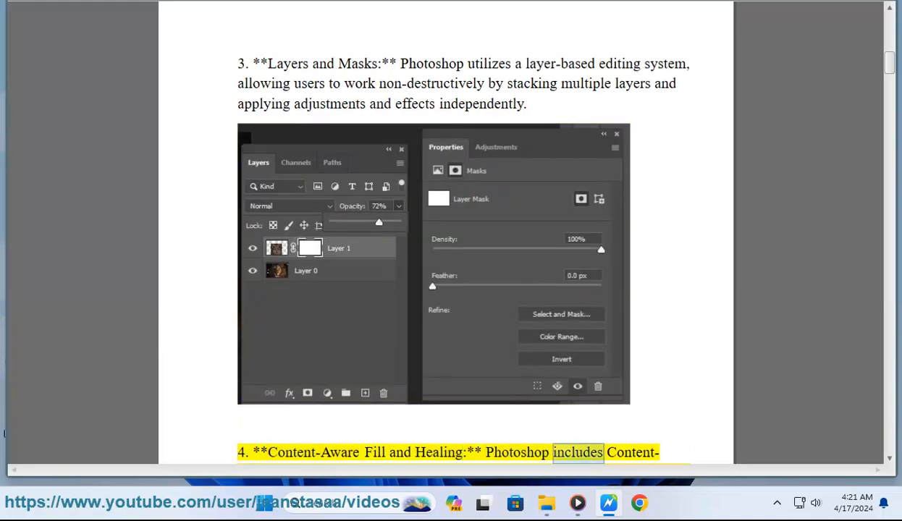
scroll("down", 3)
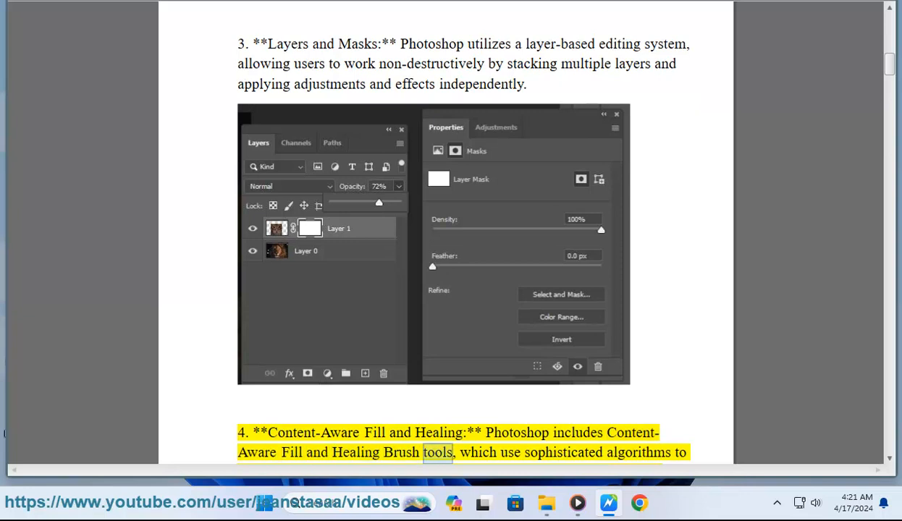
Step: Keep scrolling with the read-aloud through features 5 and 6 until 3D Editing and Rendering appears
scroll("down", 3)
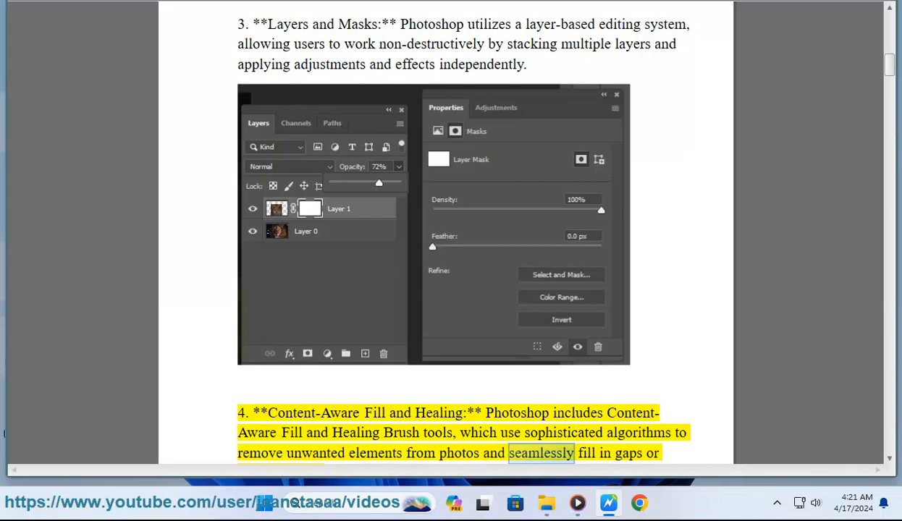
scroll("down", 3)
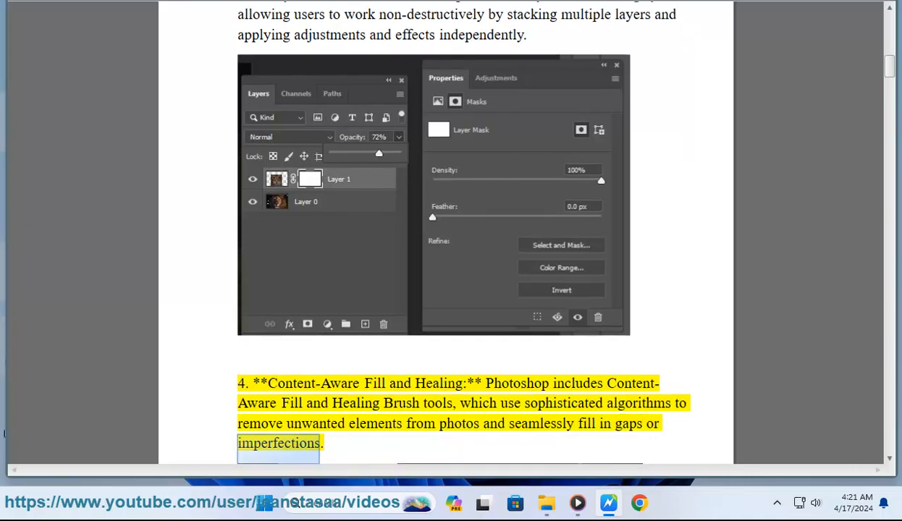
scroll("down", 3)
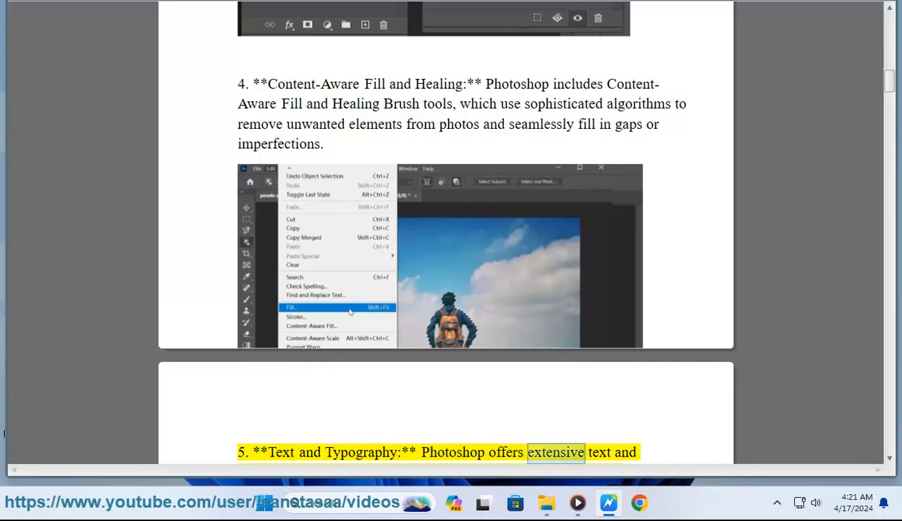
scroll("down", 3)
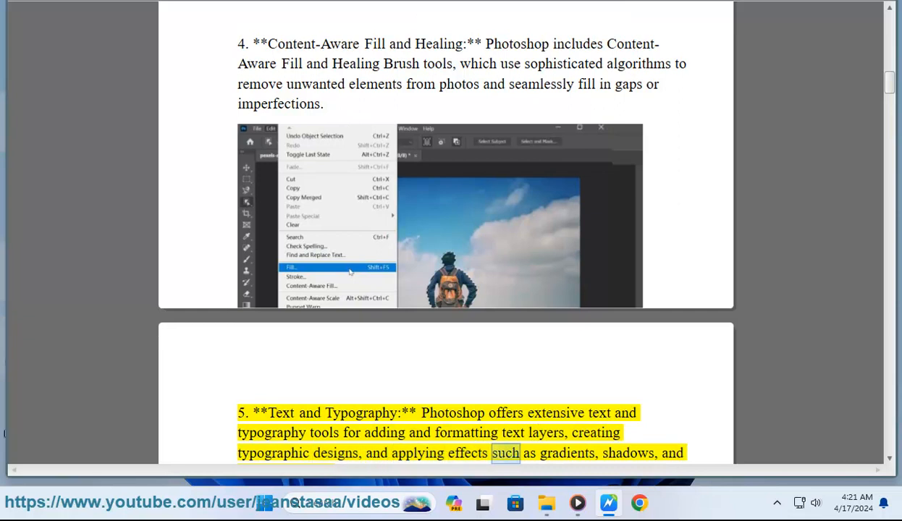
scroll("down", 3)
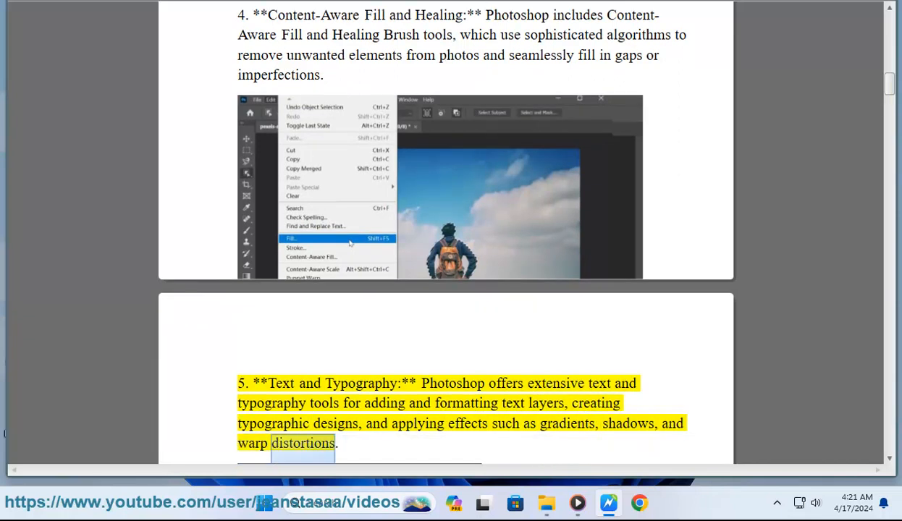
scroll("down", 3)
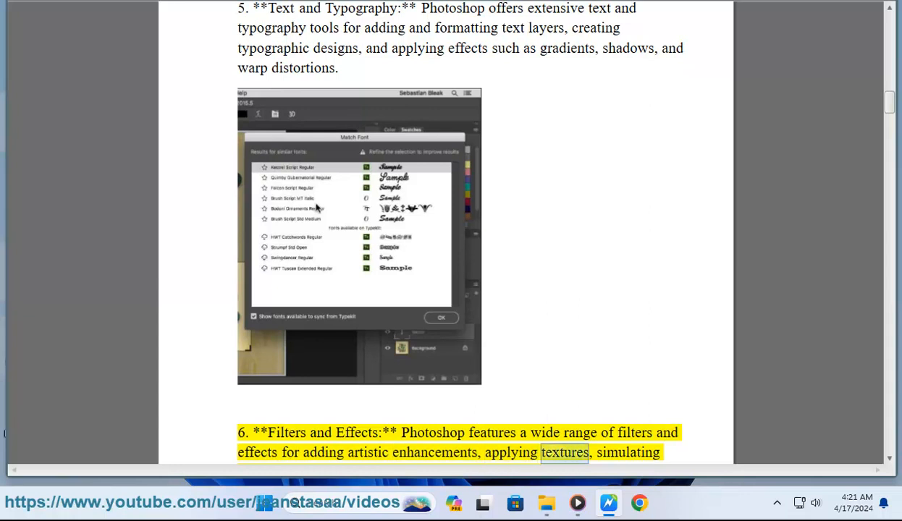
scroll("down", 3)
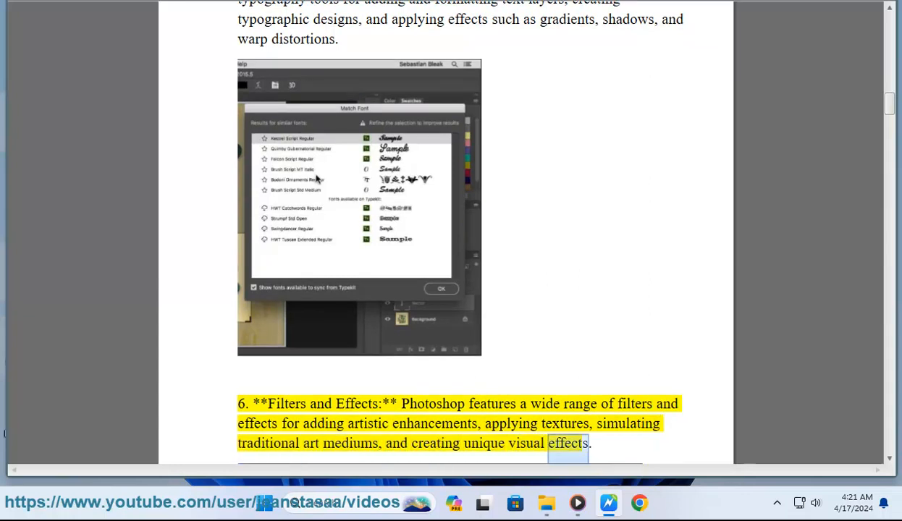
scroll("down", 3)
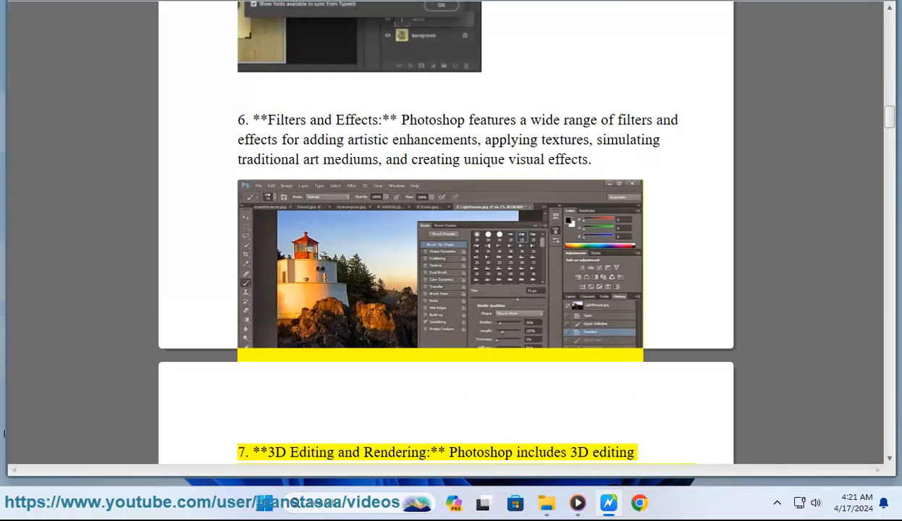
Step: Follow the read-aloud through features 7 and 8, Integration with Adobe Creative Cloud, down to the Pros heading
double_click(480, 452)
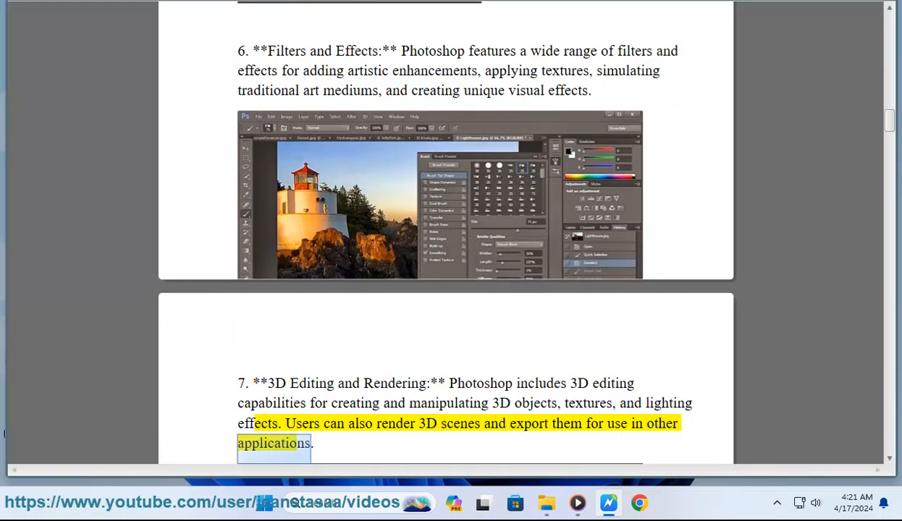
scroll("down", 3)
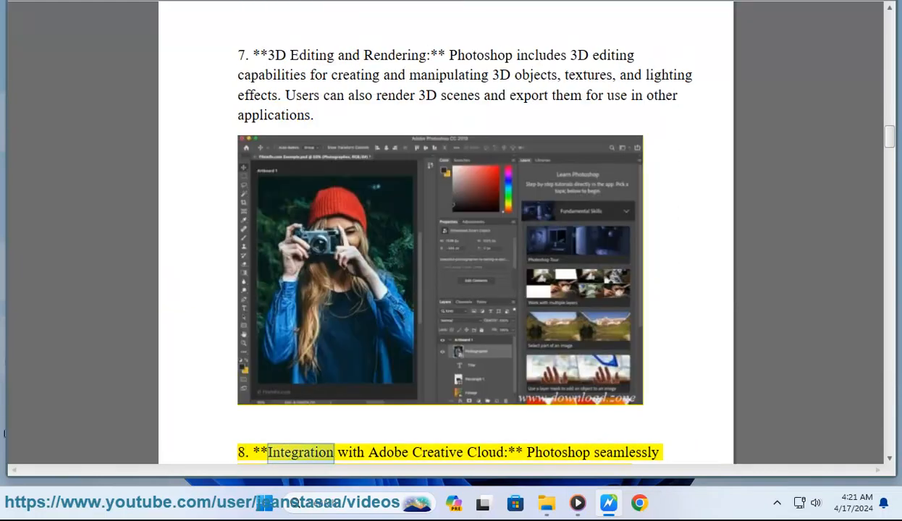
double_click(557, 451)
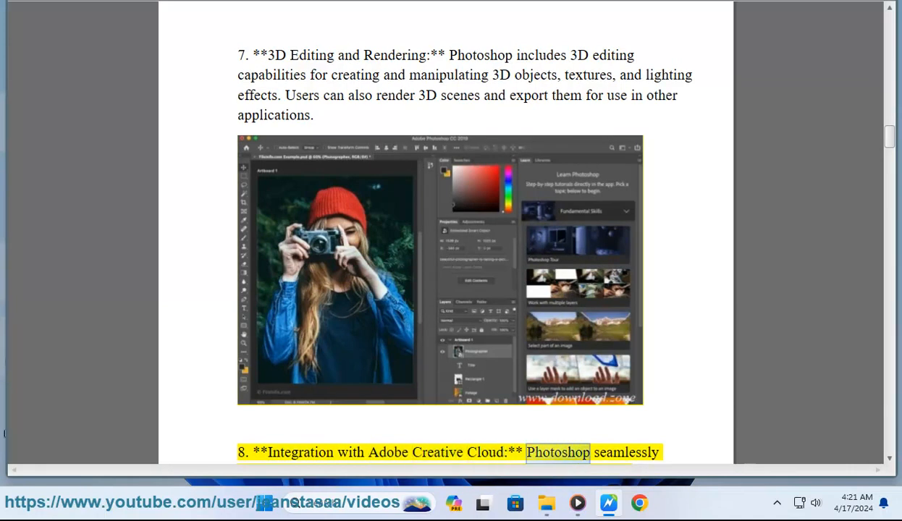
scroll("down", 3)
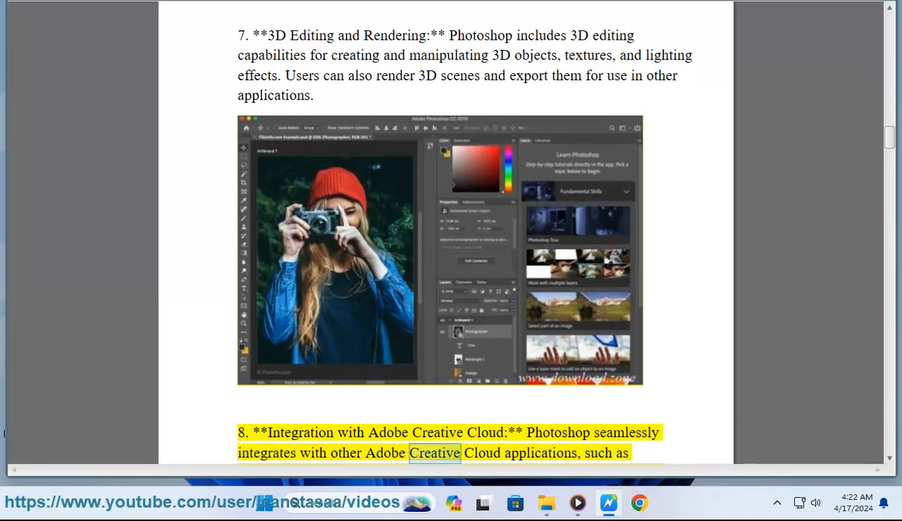
scroll("down", 3)
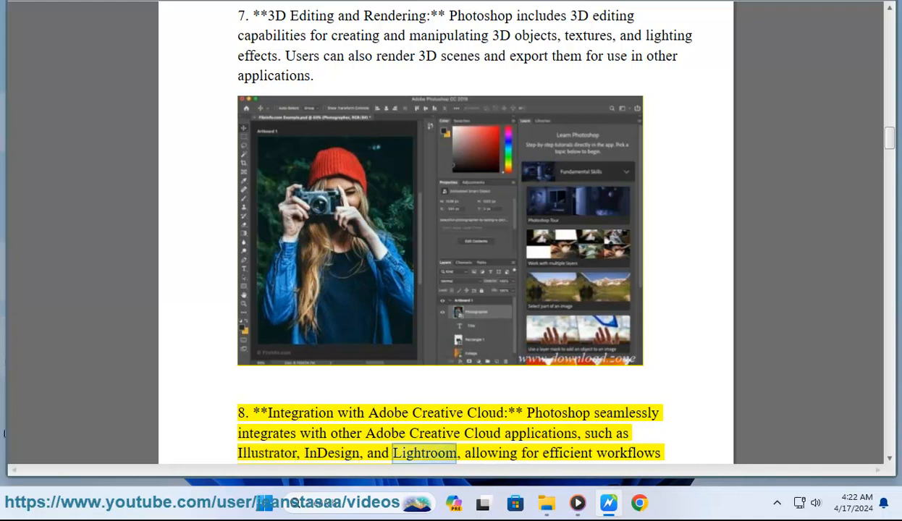
scroll("down", 3)
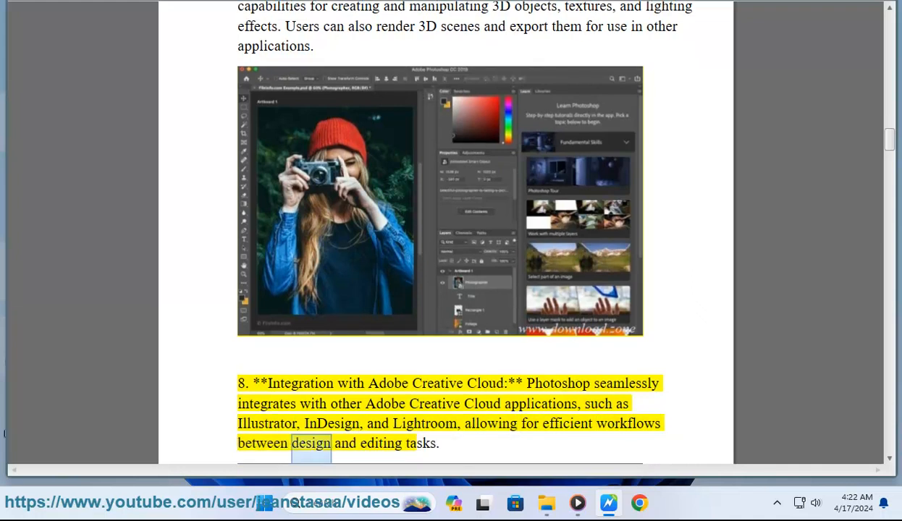
scroll("down", 3)
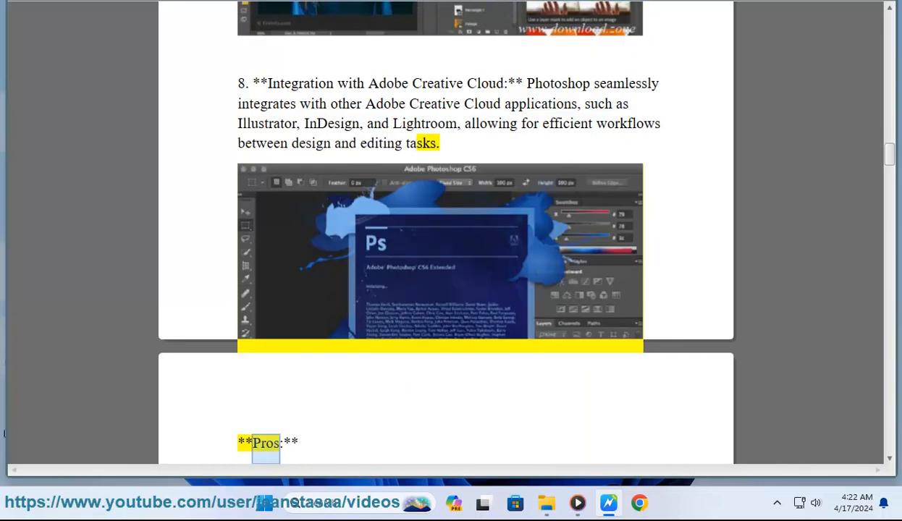
Step: Follow the read-aloud through the first Pros items starting with Versatility
scroll("down", 3)
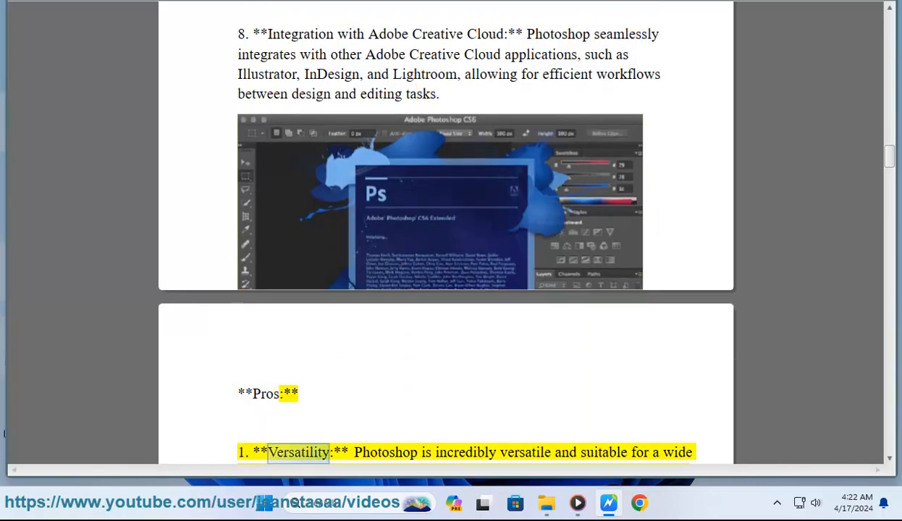
double_click(524, 452)
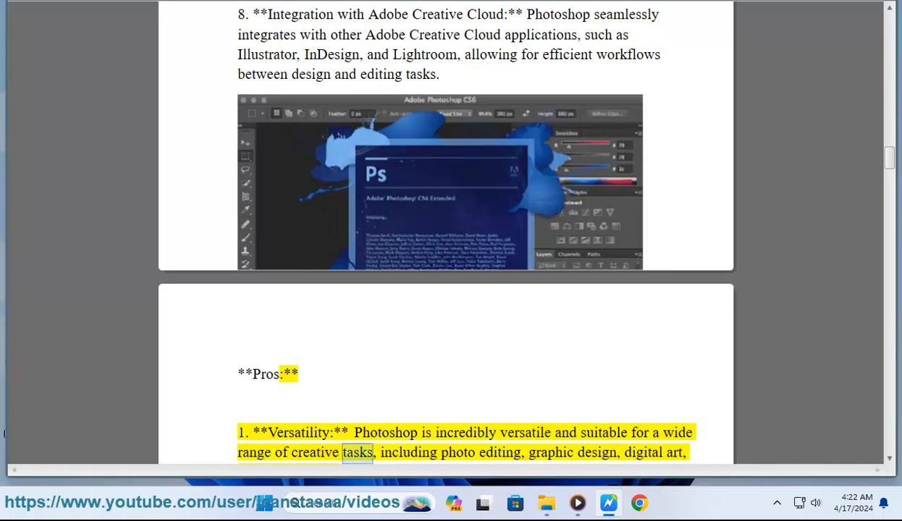
double_click(549, 451)
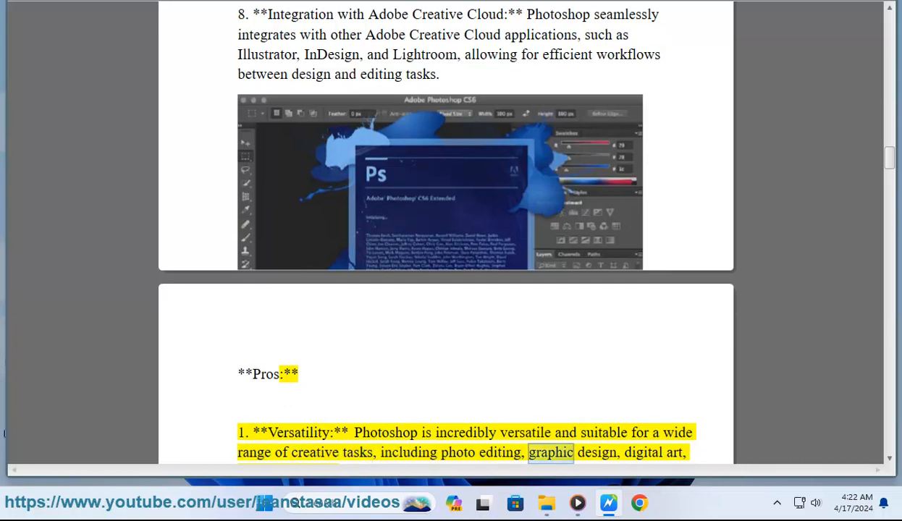
scroll("down", 3)
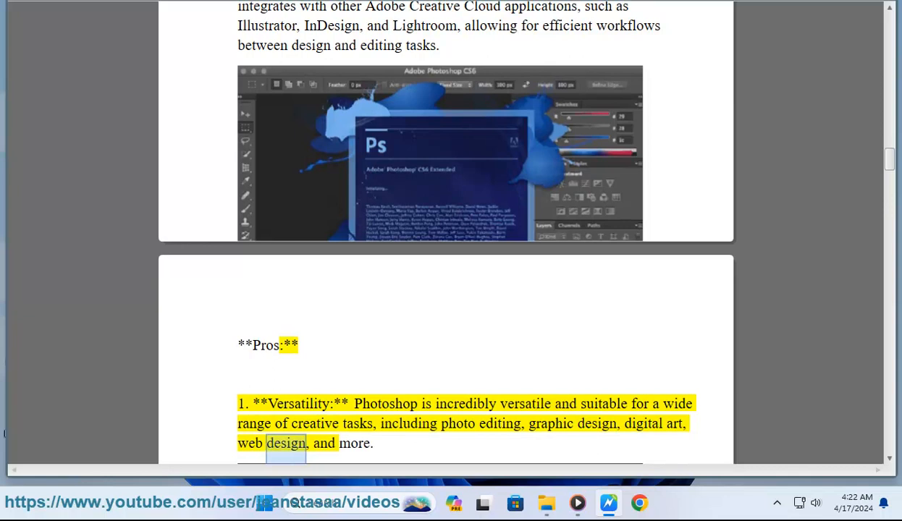
scroll("down", 3)
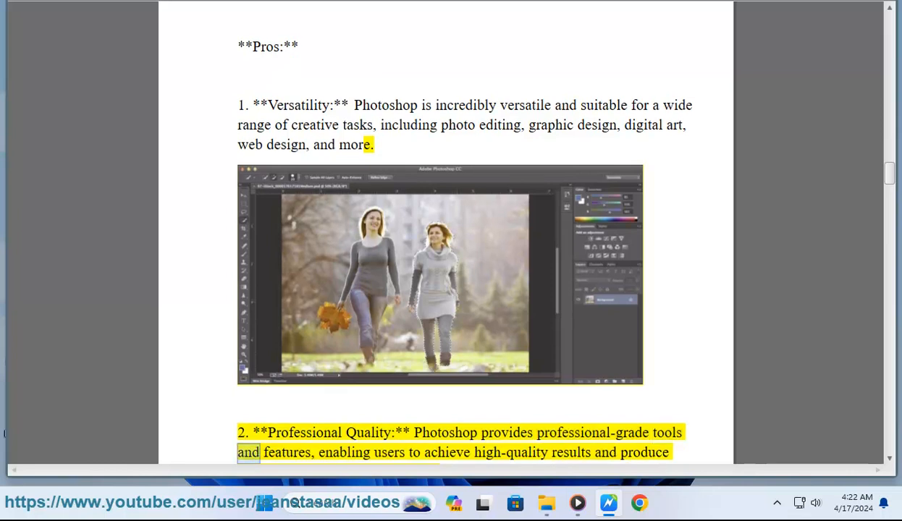
double_click(510, 452)
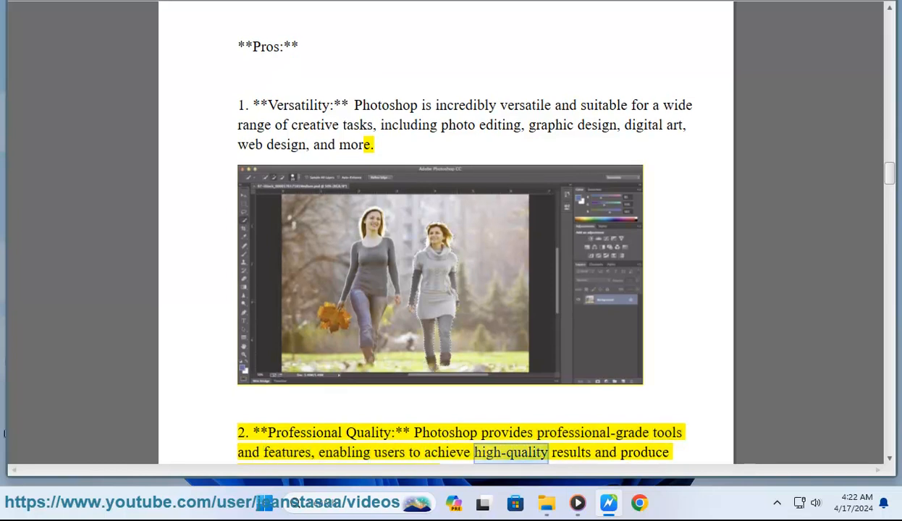
scroll("down", 3)
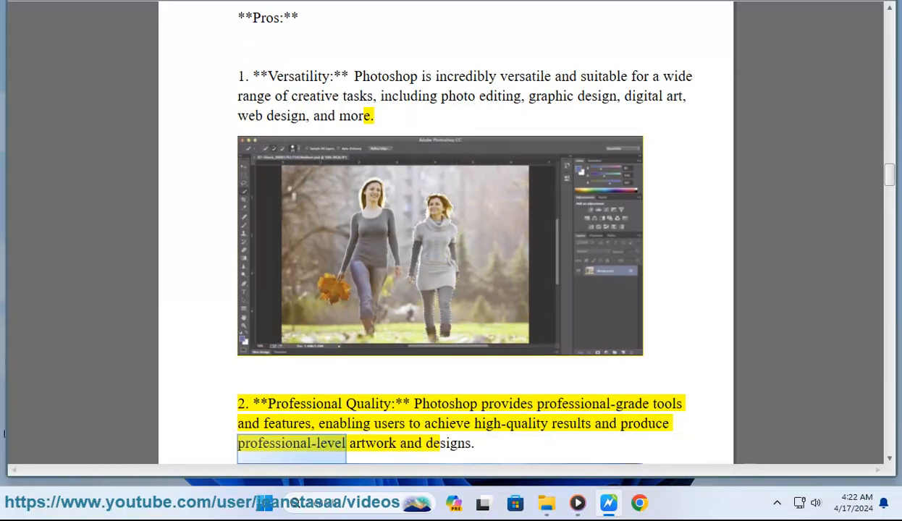
scroll("down", 3)
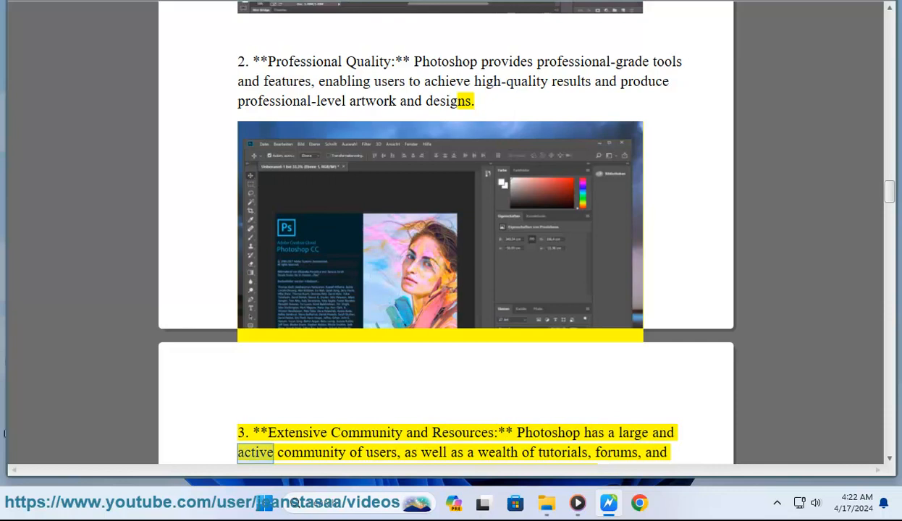
Step: Continue scrolling through the remaining Pros to Regular Updates and Support and the Cons heading
double_click(496, 451)
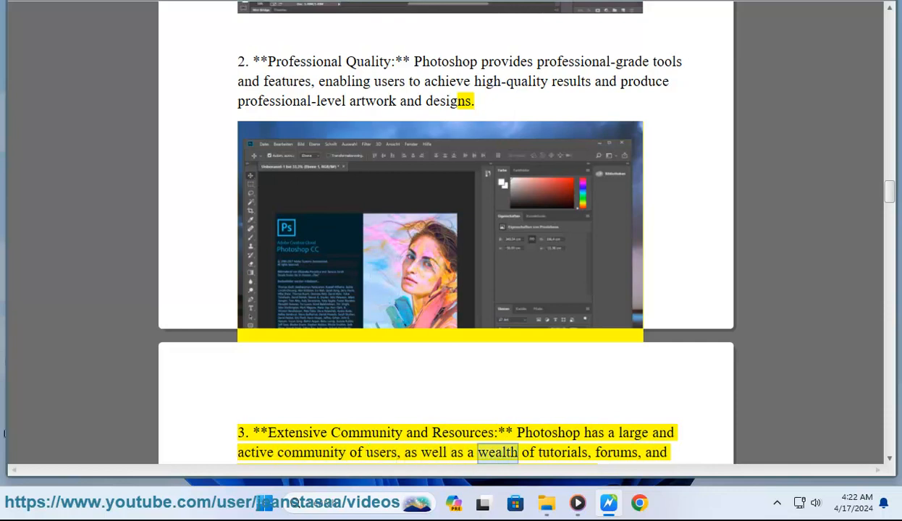
scroll("down", 3)
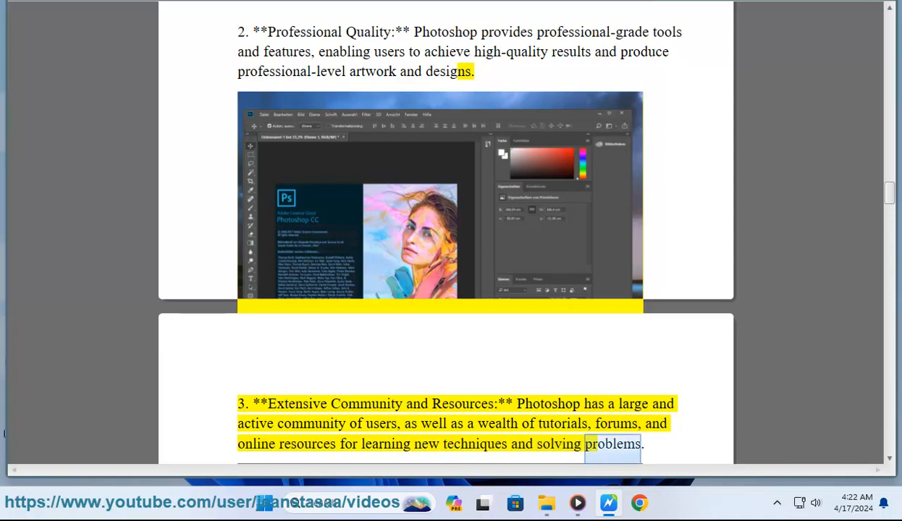
scroll("down", 3)
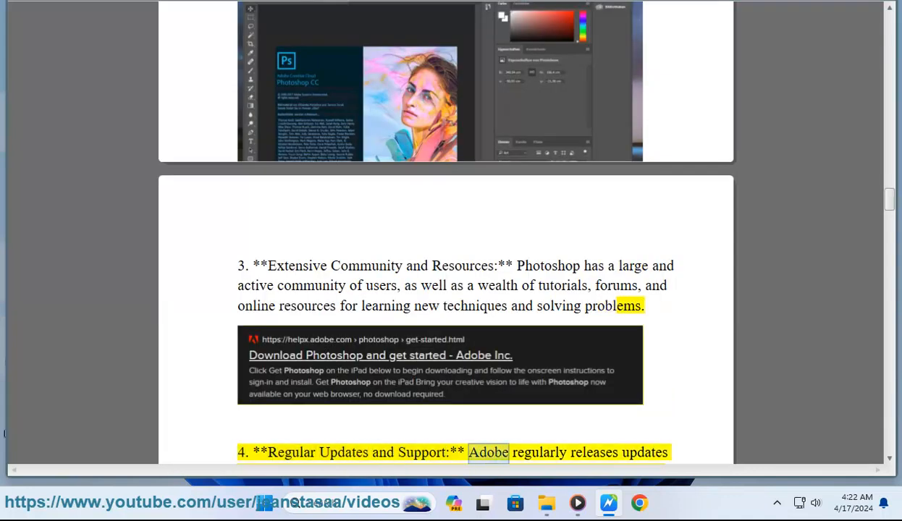
scroll("down", 3)
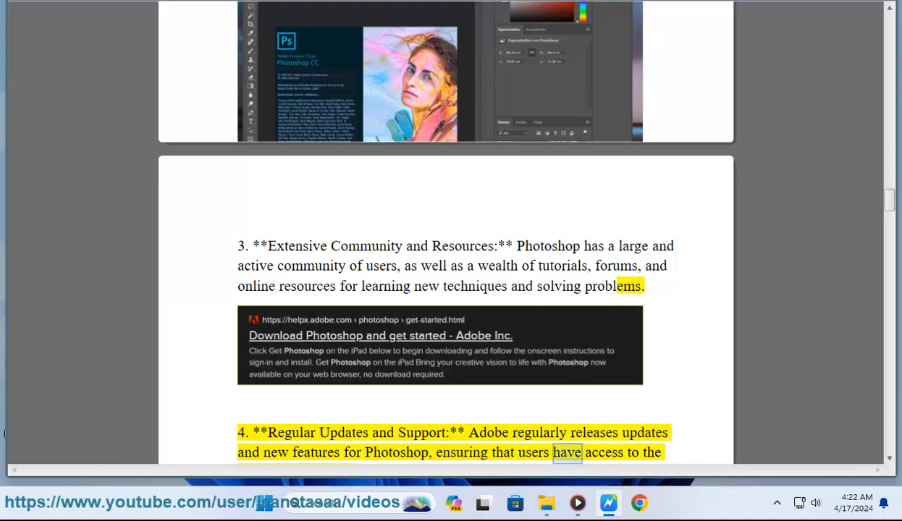
scroll("down", 3)
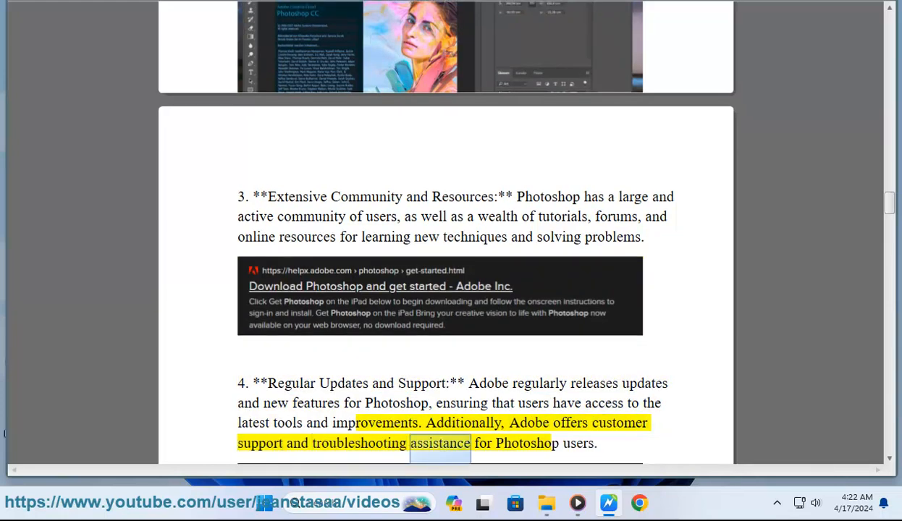
scroll("down", 3)
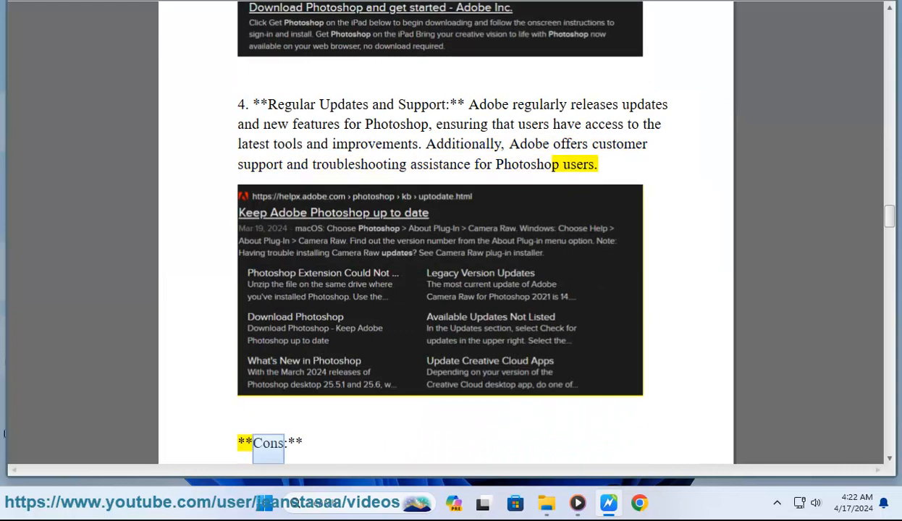
Step: Follow the read-aloud through the Cons: Steep Learning Curve, Subscription Model and Resource Intensive
scroll("down", 3)
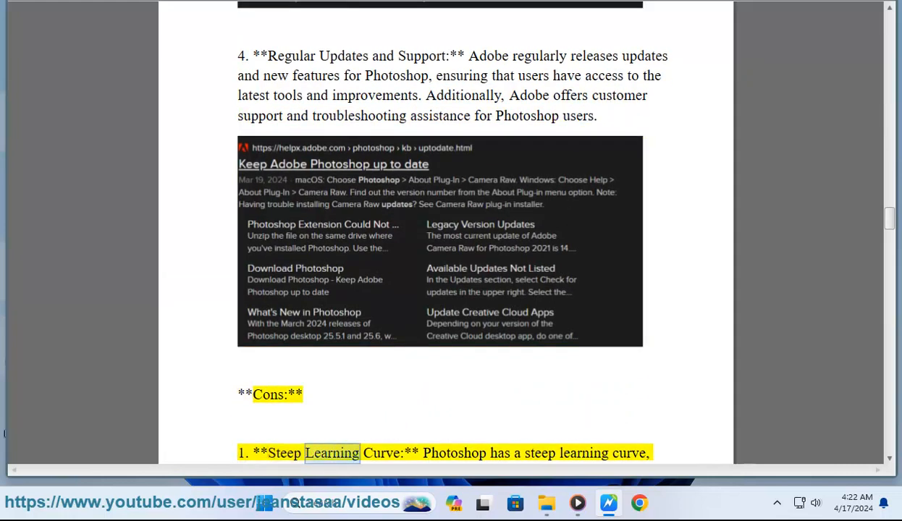
scroll("down", 3)
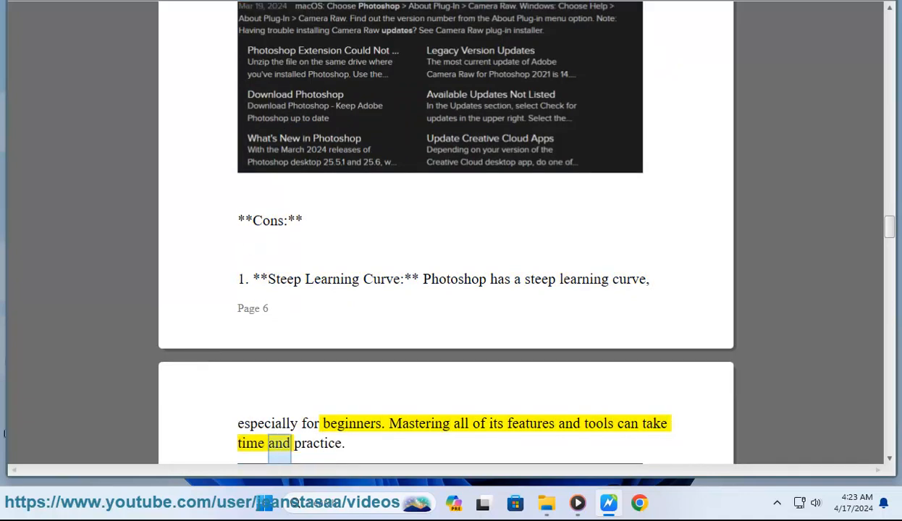
scroll("down", 3)
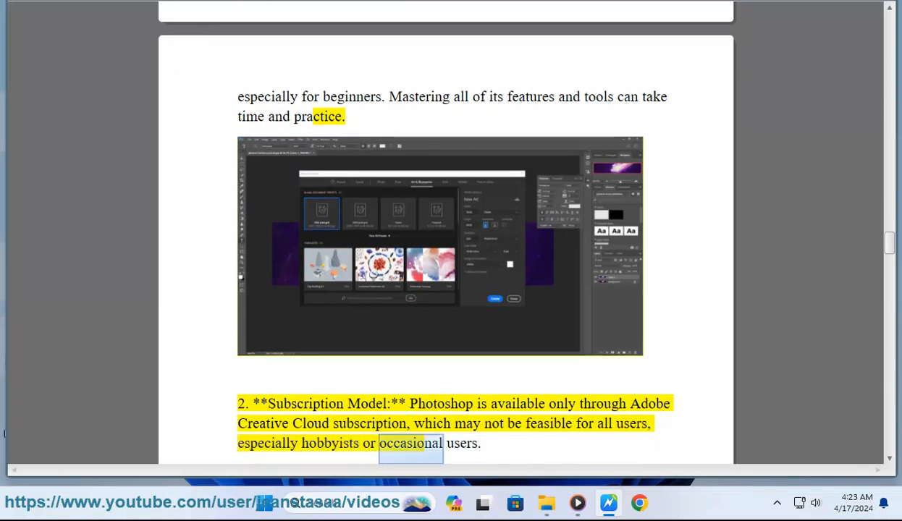
scroll("down", 3)
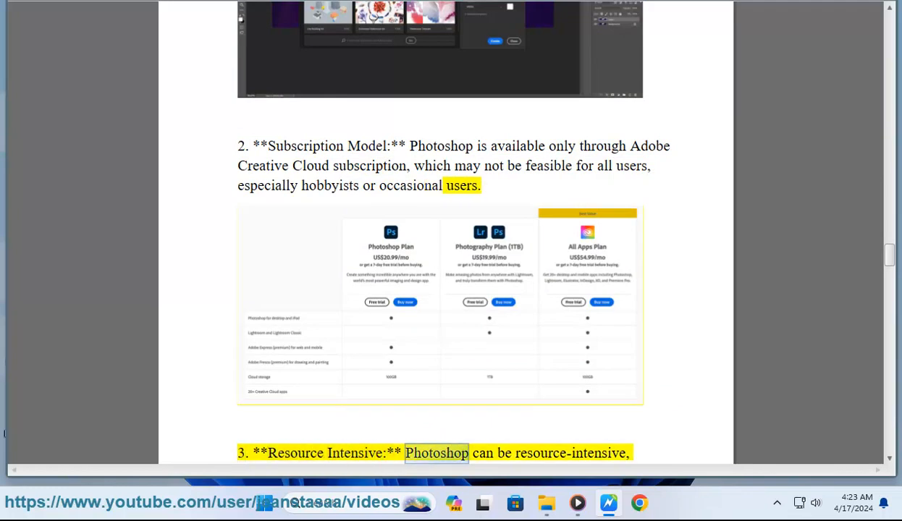
scroll("down", 3)
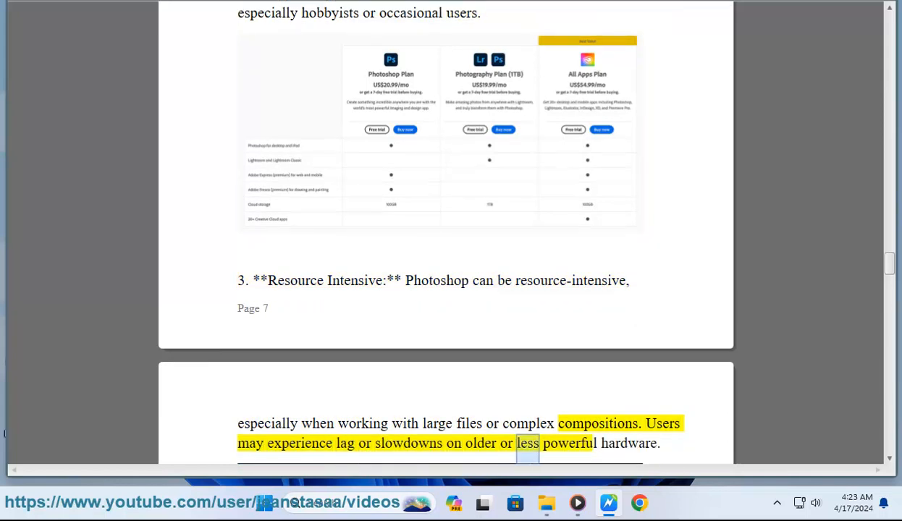
scroll("down", 3)
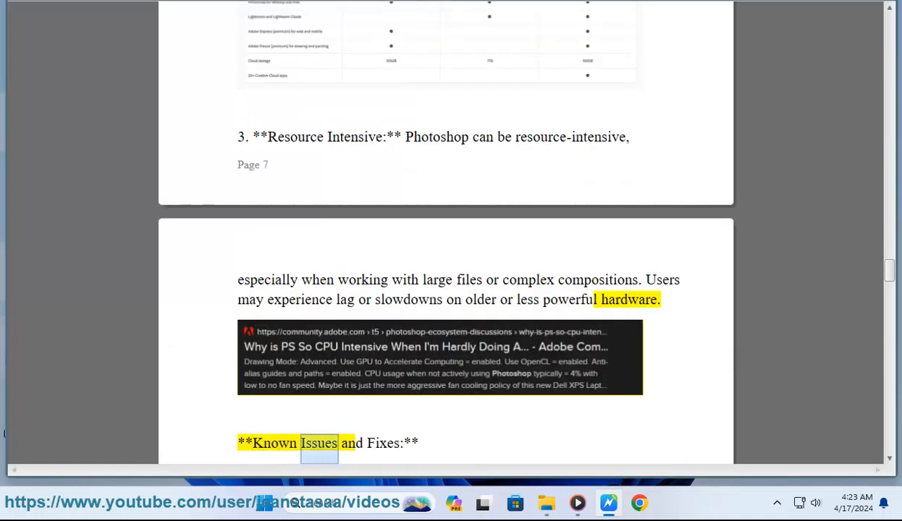
Step: Follow the read-aloud through Performance Optimization and Bug Fixes and Updates to the Advanced Tips heading
scroll("down", 3)
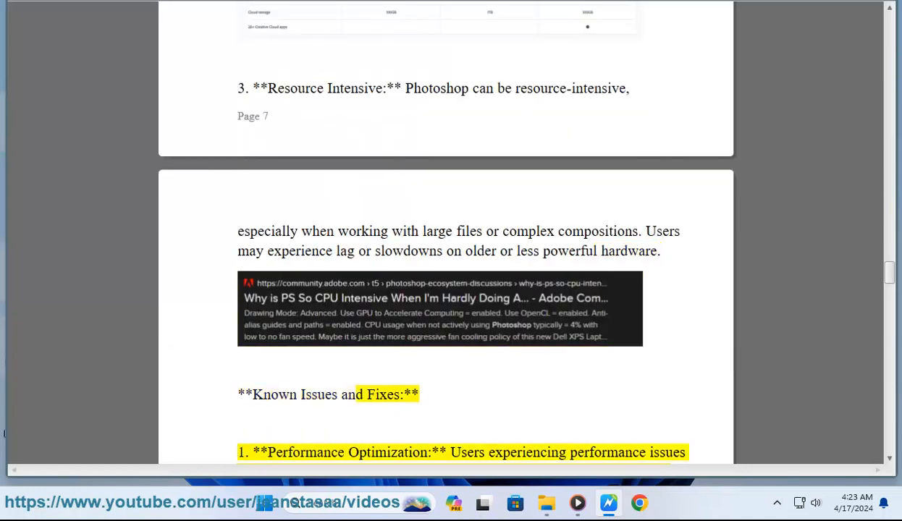
double_click(466, 452)
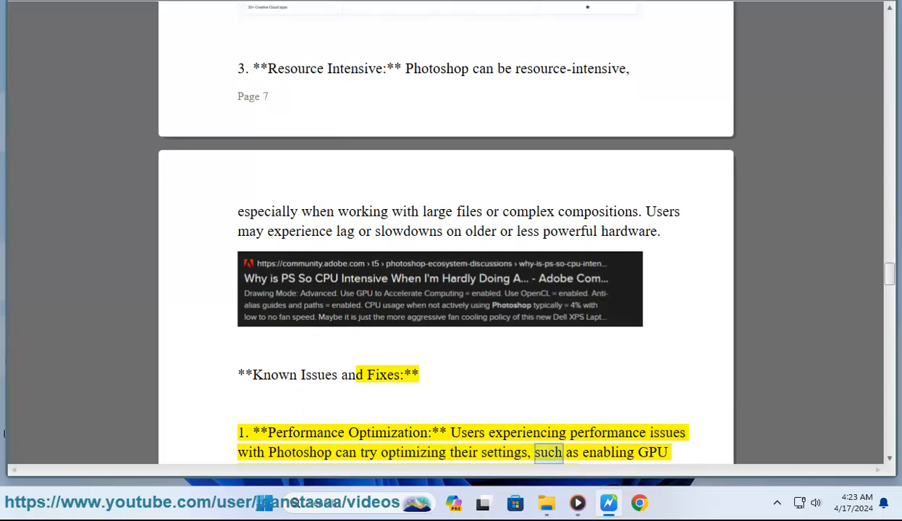
scroll("up", 3)
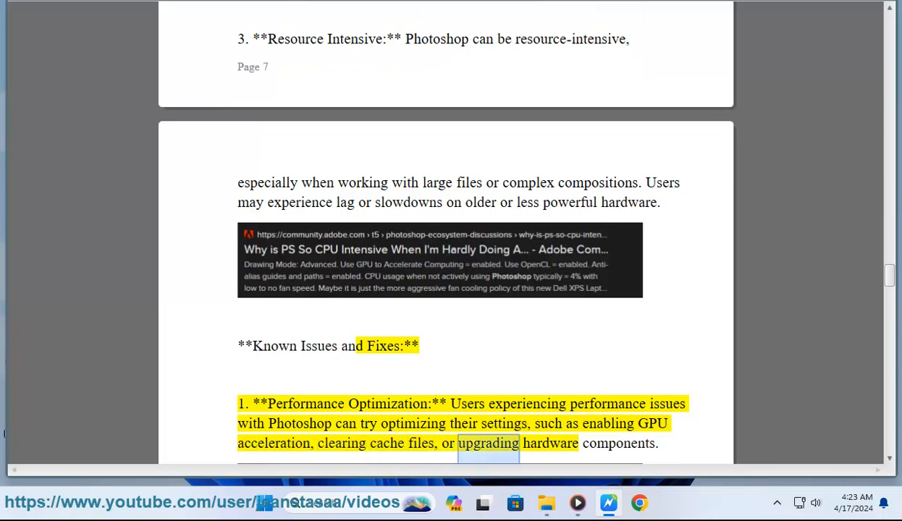
scroll("down", 3)
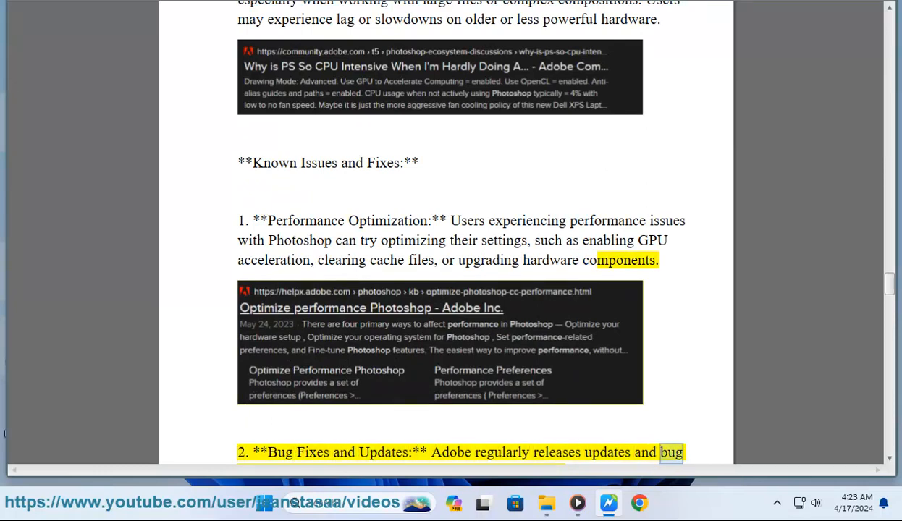
scroll("down", 3)
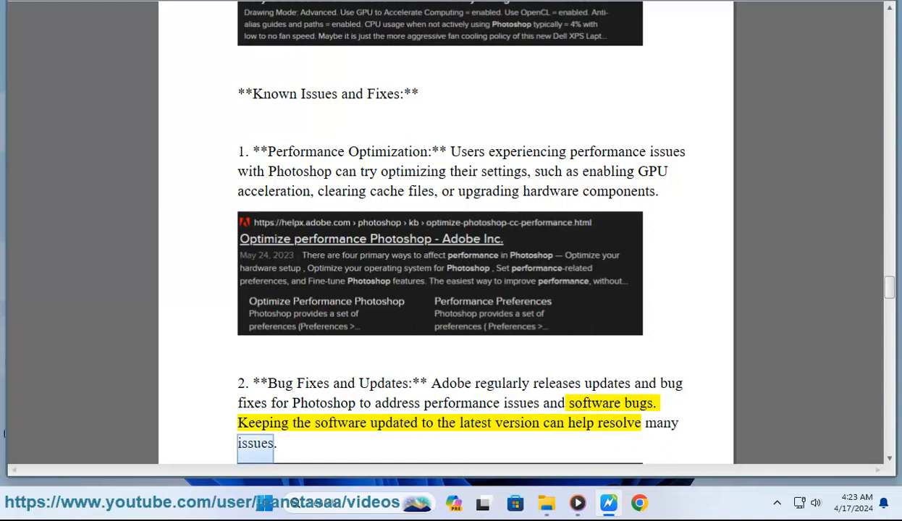
scroll("down", 3)
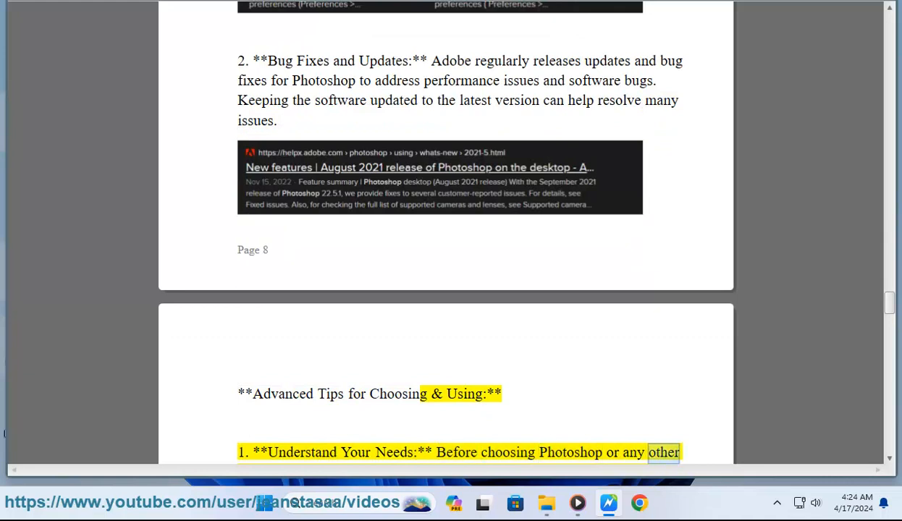
Step: Follow the read-aloud through the advanced tip on training, keeping the highlighted words in view
scroll("down", 3)
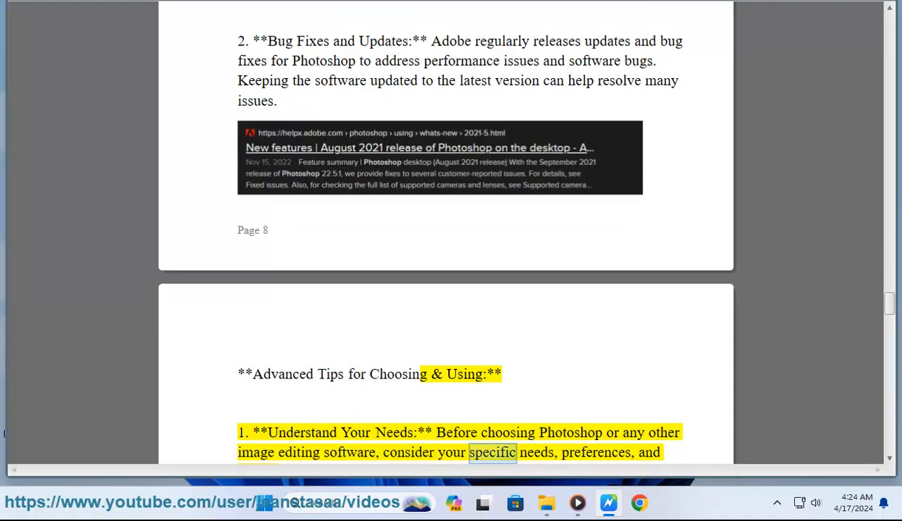
scroll("down", 3)
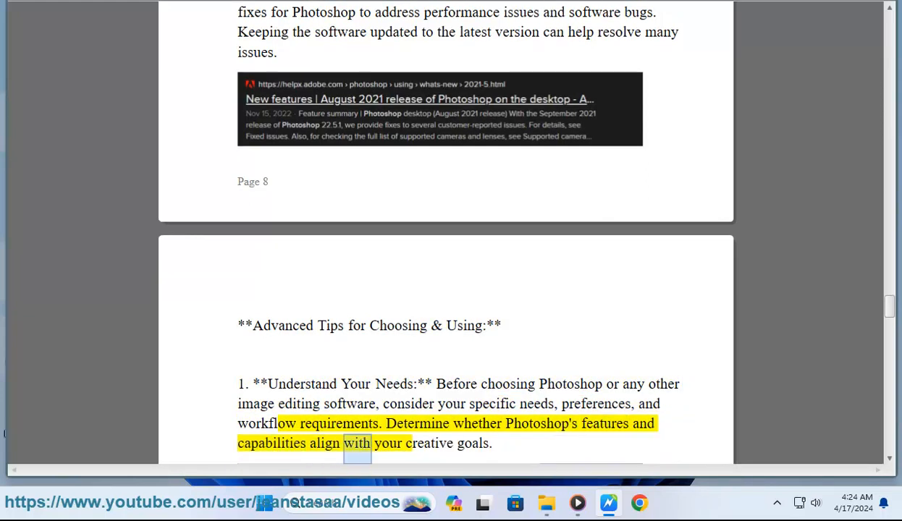
scroll("down", 3)
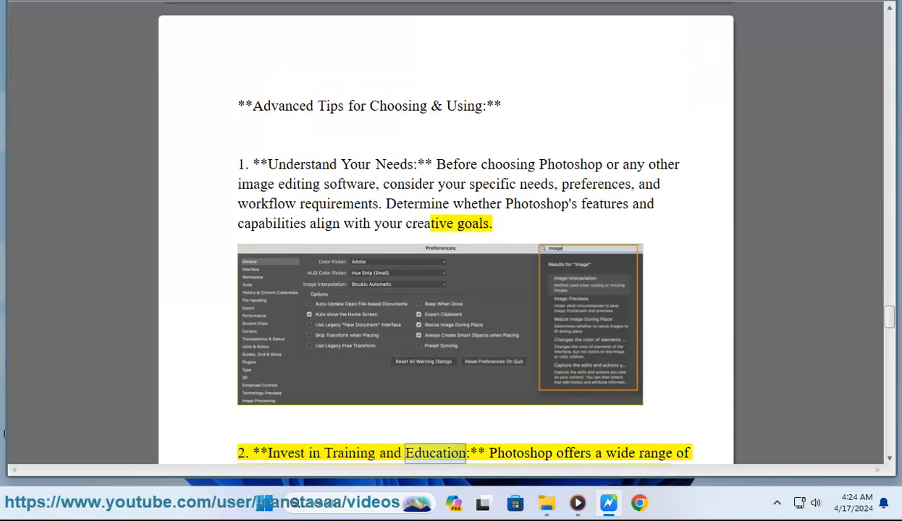
scroll("down", 3)
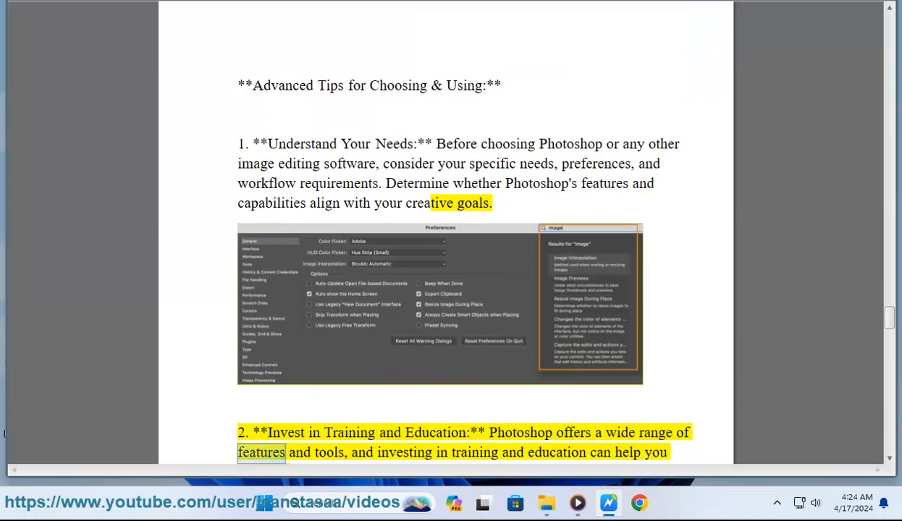
double_click(474, 452)
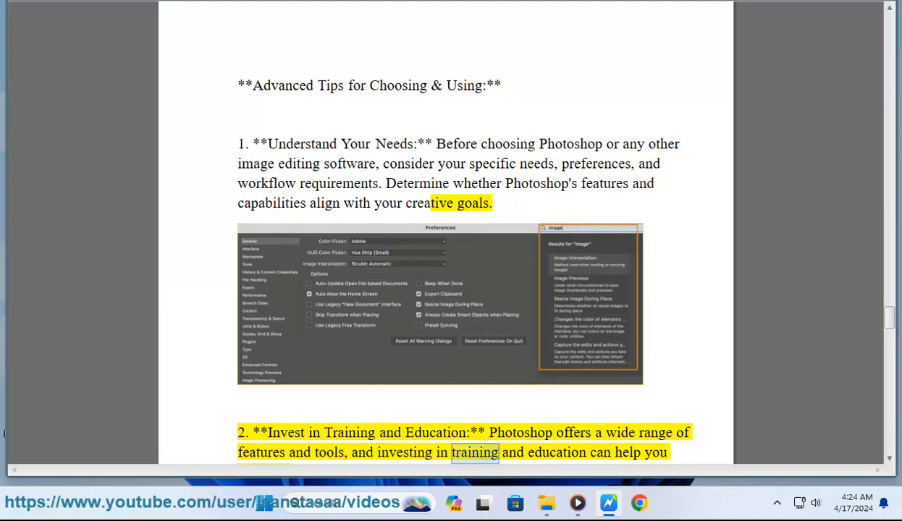
scroll("up", 3)
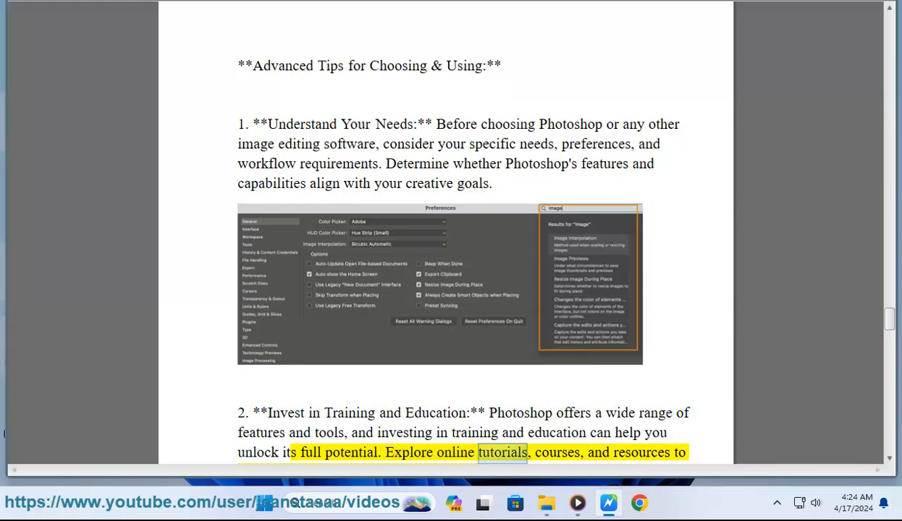
Step: Continue through the Experiment and Practice tip down to the Alternatives heading
scroll("down", 3)
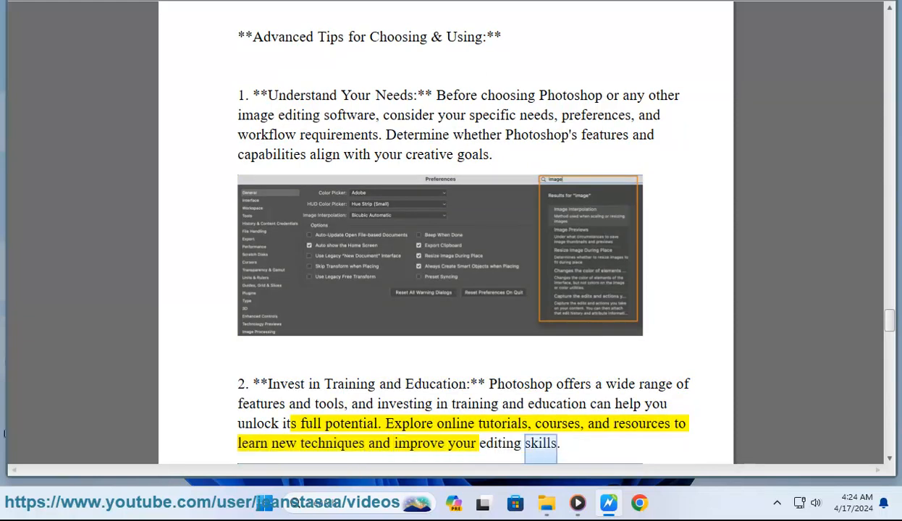
scroll("down", 3)
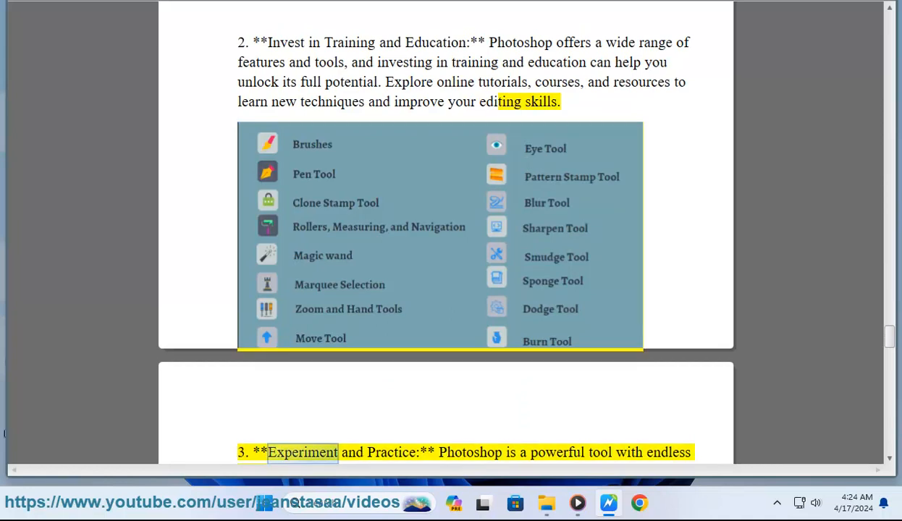
double_click(556, 452)
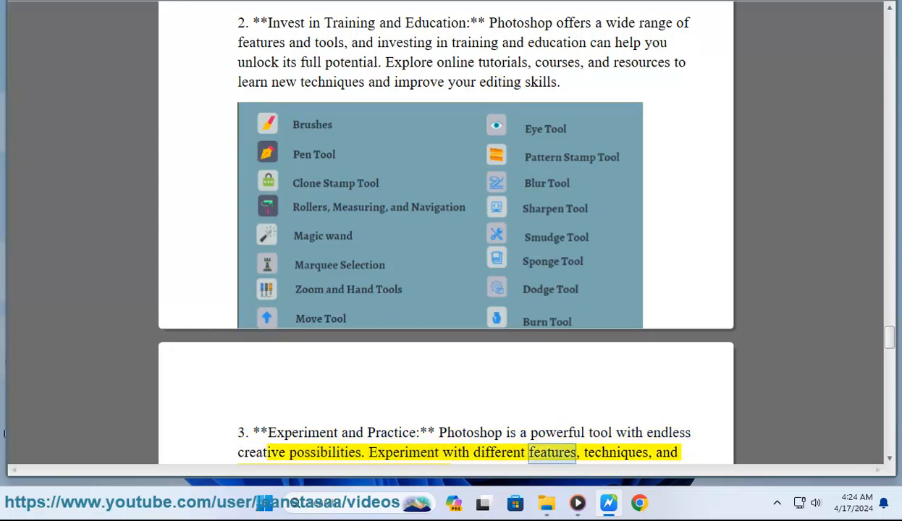
scroll("down", 3)
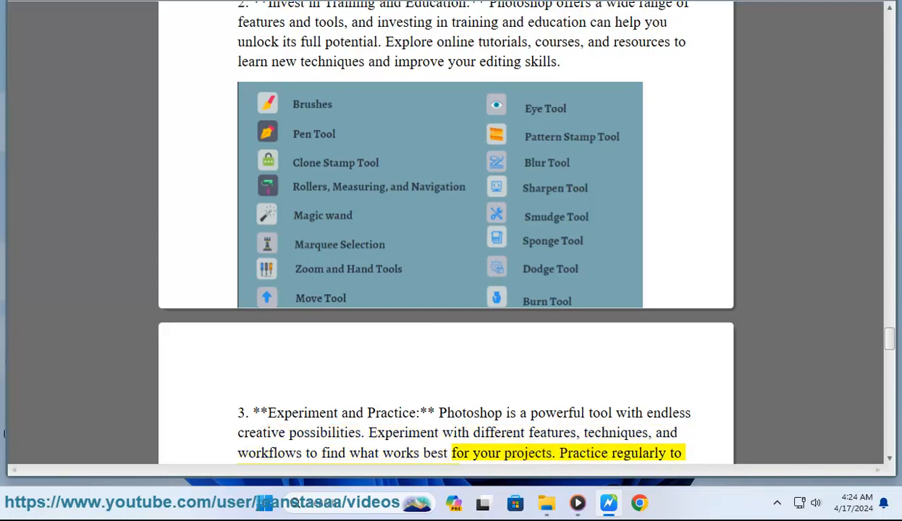
scroll("down", 3)
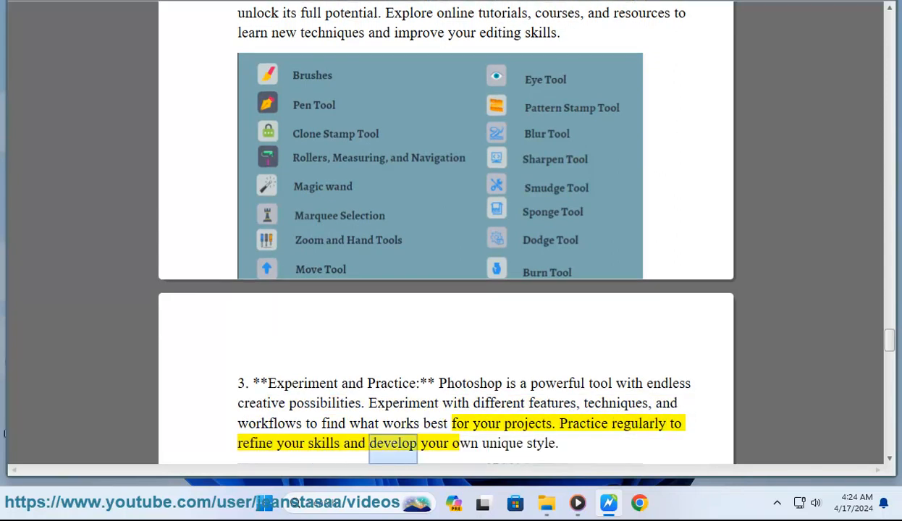
scroll("down", 3)
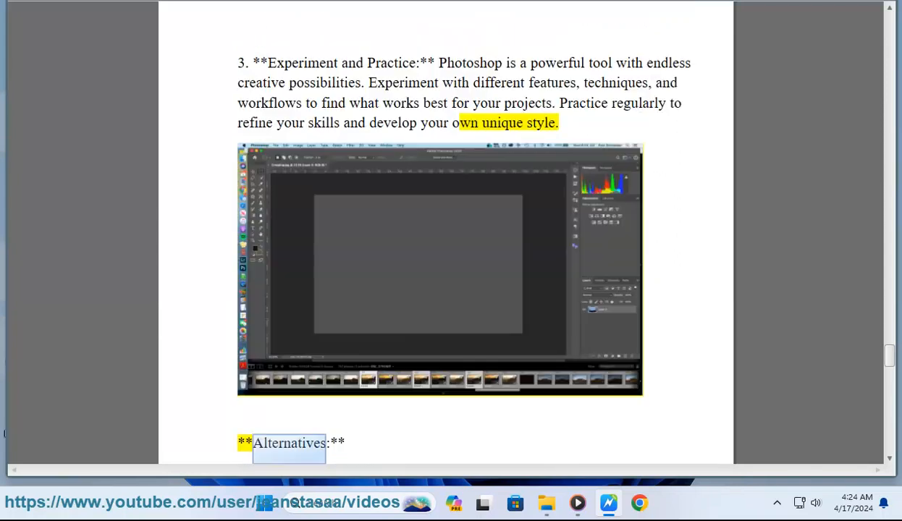
Step: Follow the read-aloud through the Affinity Photo and GIMP alternatives
scroll("down", 3)
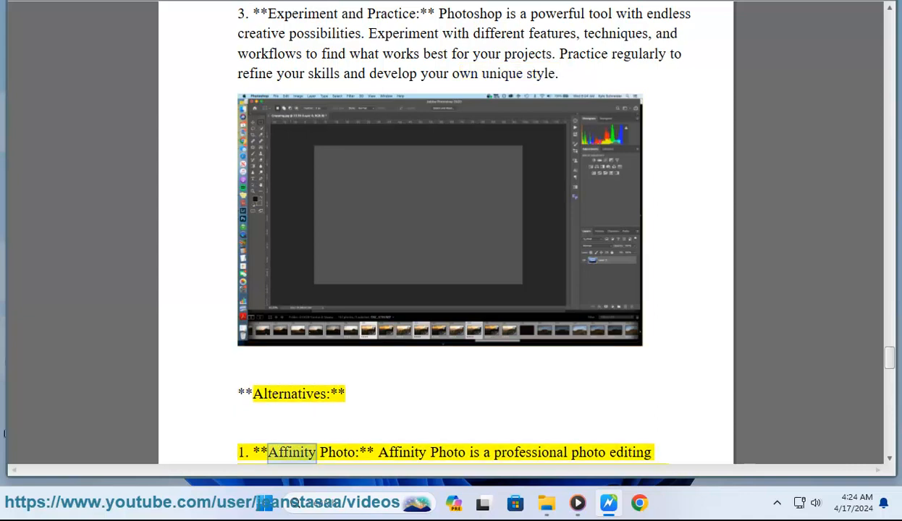
double_click(530, 451)
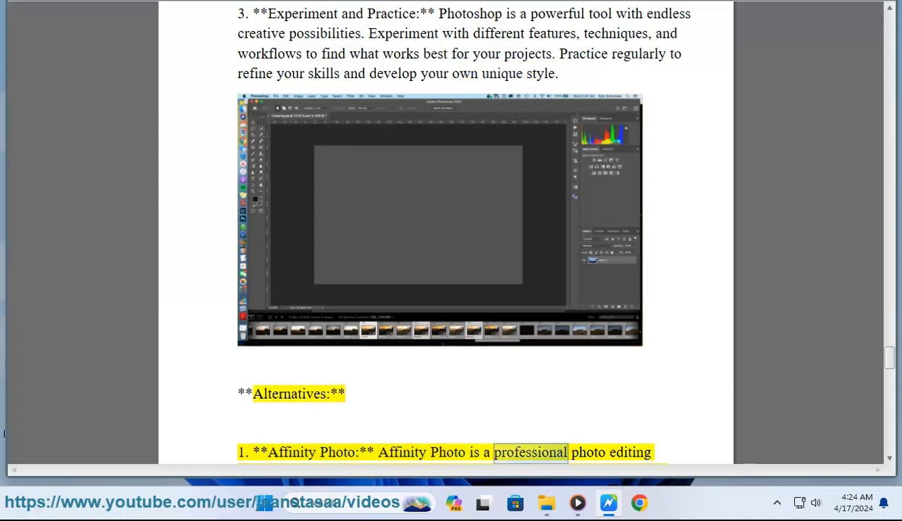
scroll("down", 3)
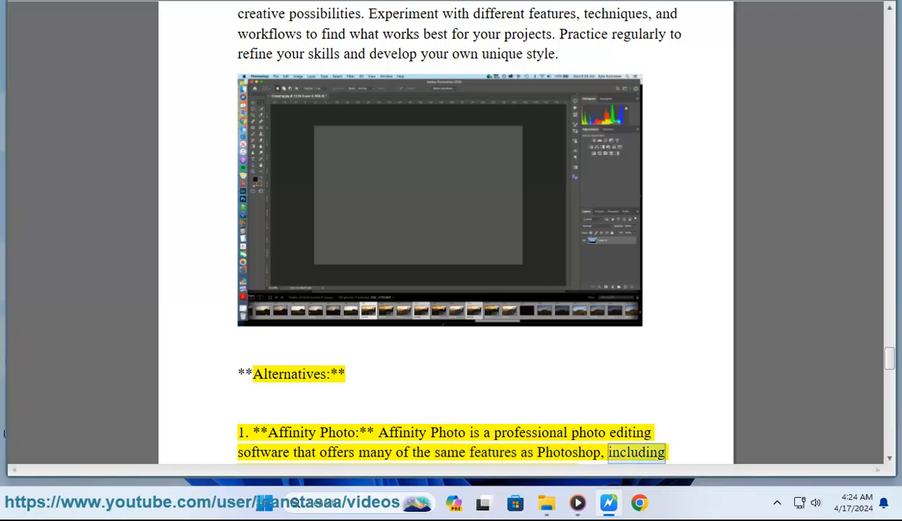
scroll("down", 3)
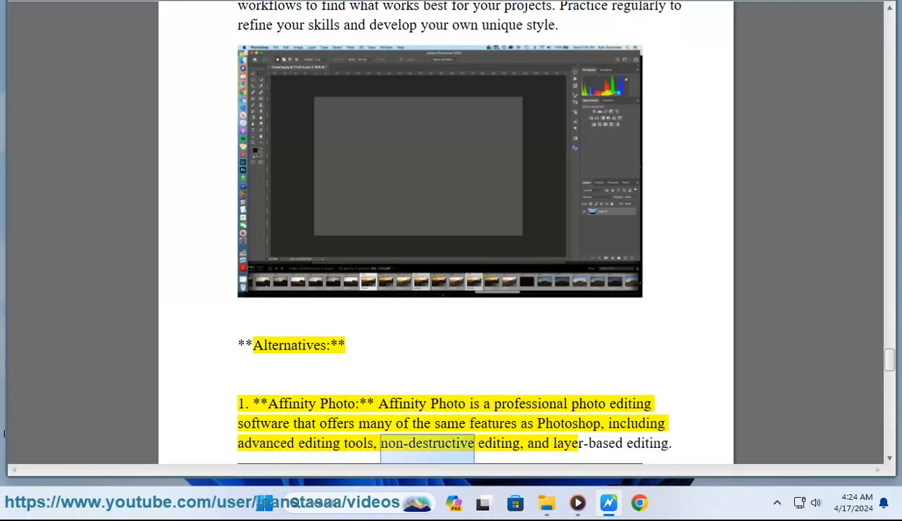
scroll("down", 3)
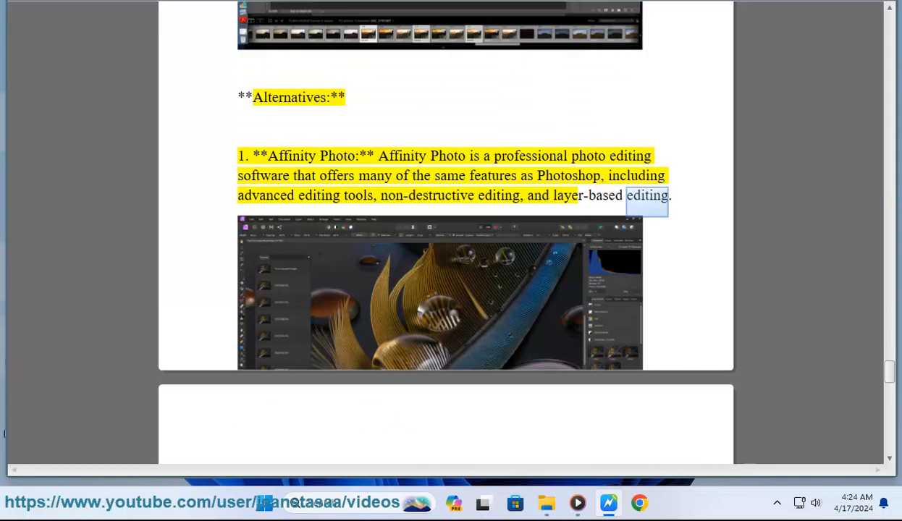
scroll("down", 3)
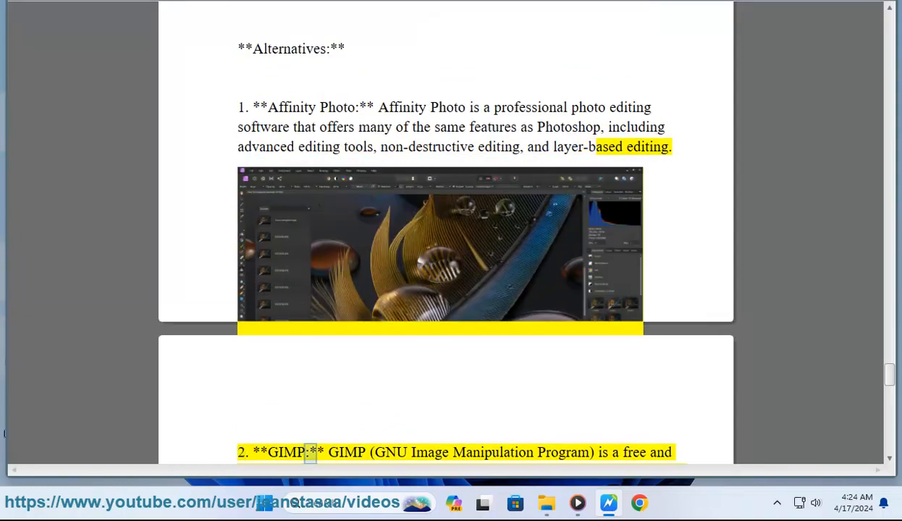
Step: Continue through the CorelDRAW Graphics Suite alternative into the closing advice
double_click(563, 451)
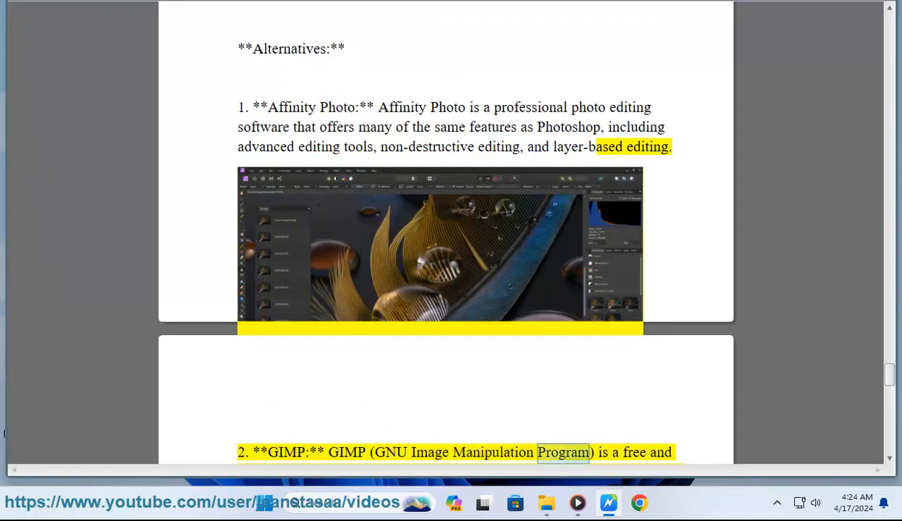
scroll("up", 3)
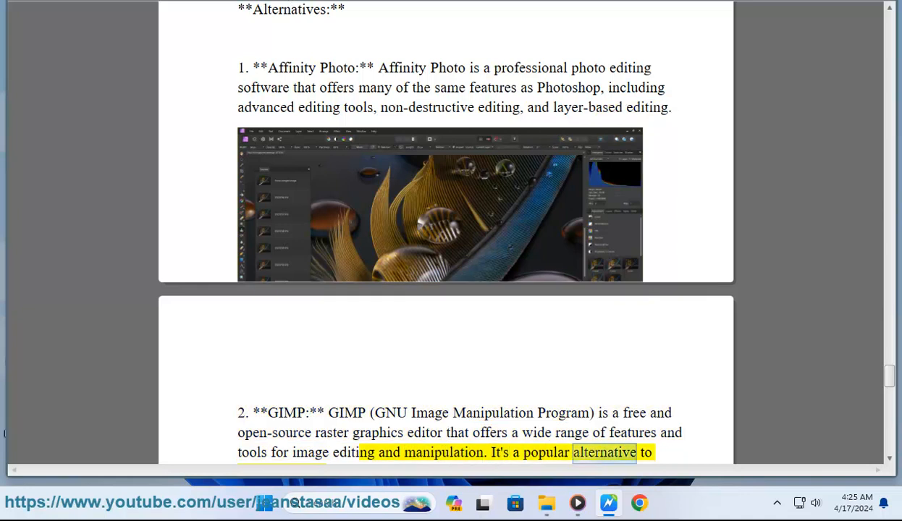
scroll("down", 3)
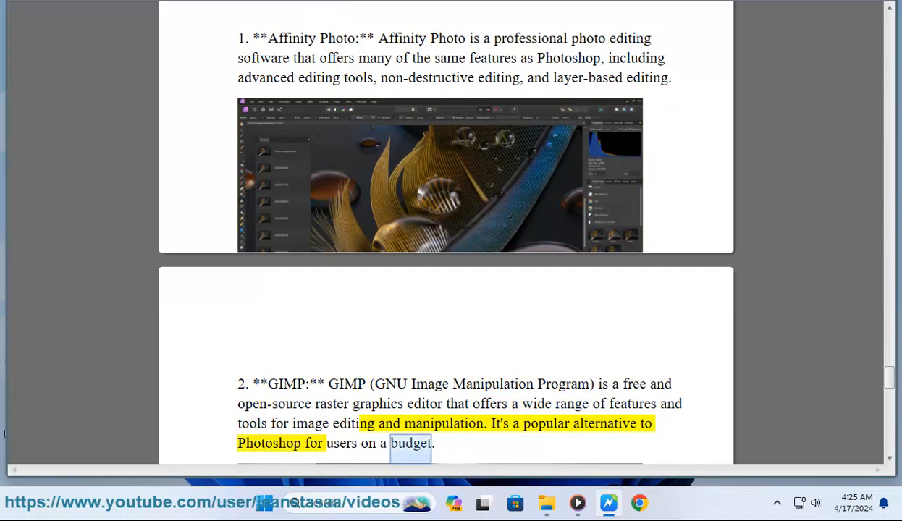
scroll("down", 3)
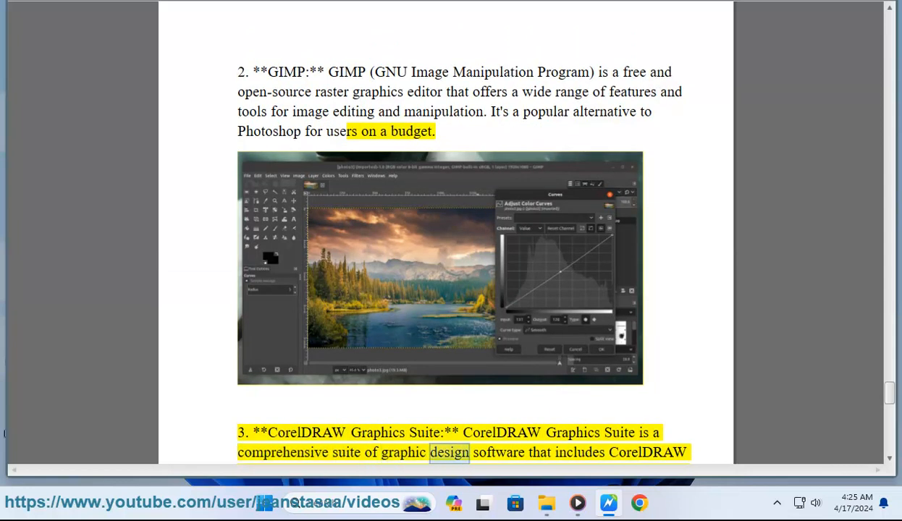
scroll("down", 3)
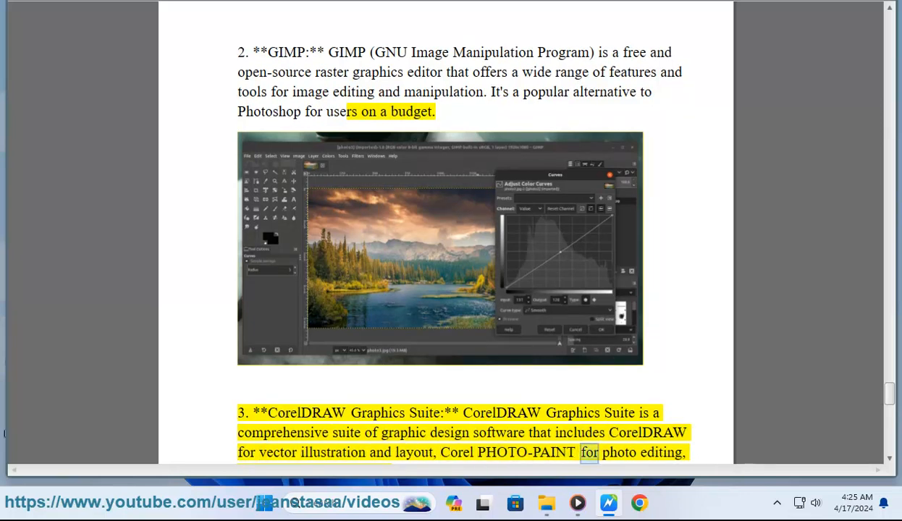
scroll("down", 3)
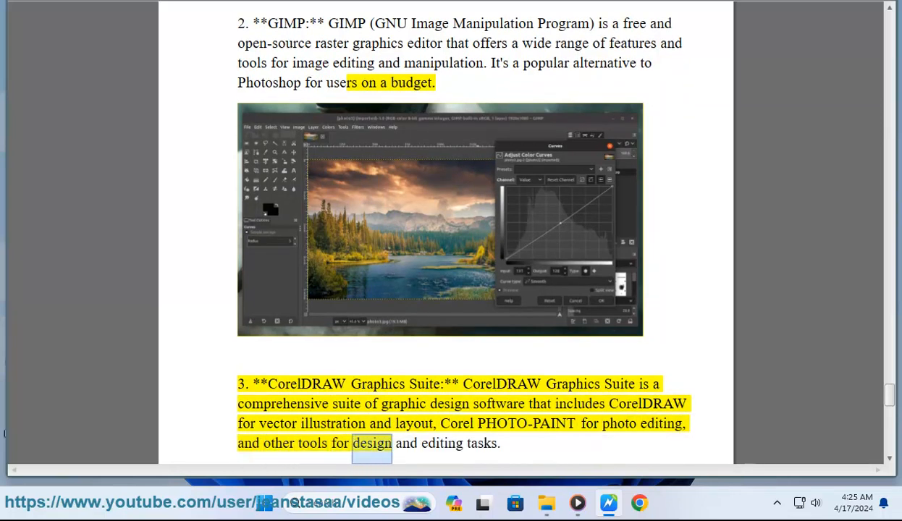
scroll("down", 3)
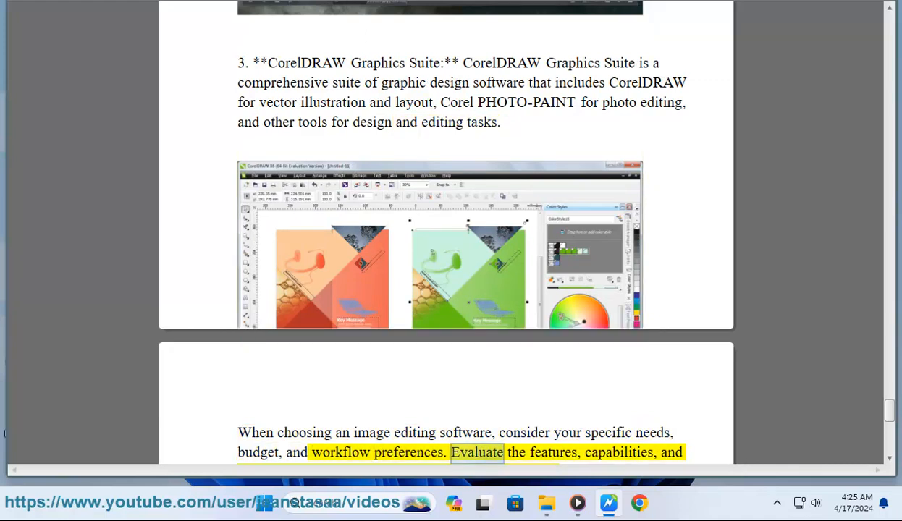
Step: Follow the read-aloud through the concluding paragraph on choosing image editing software for your artistic vision
scroll("up", 3)
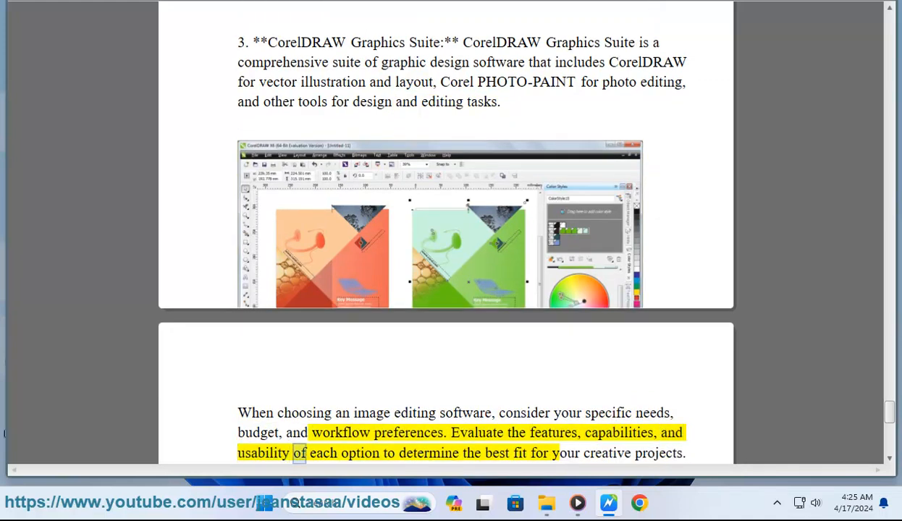
double_click(607, 453)
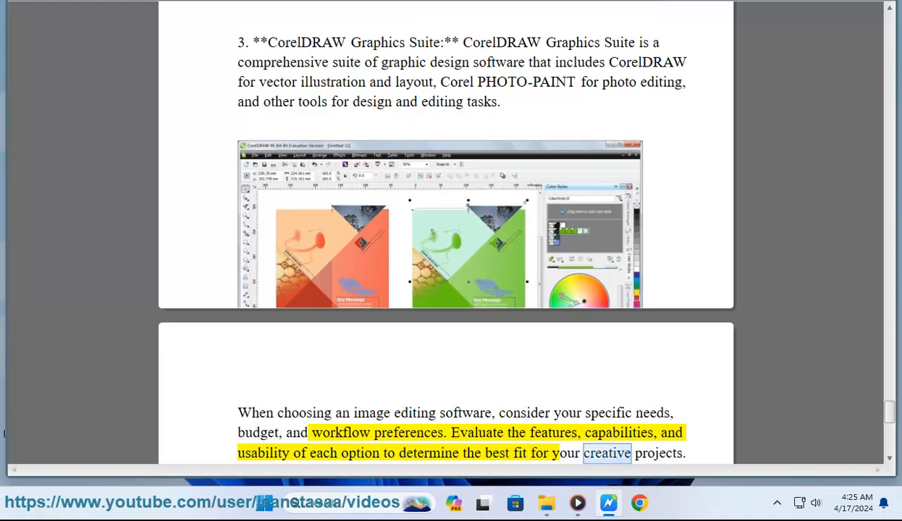
scroll("up", 3)
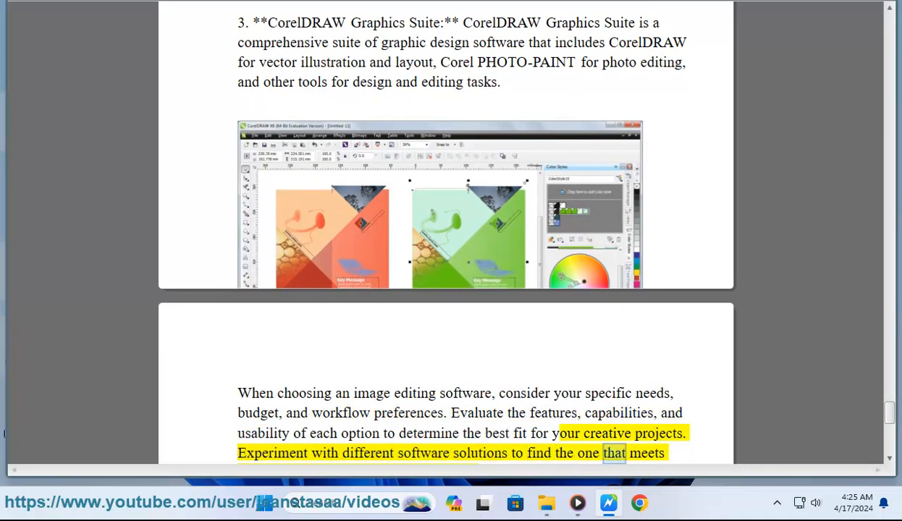
scroll("down", 3)
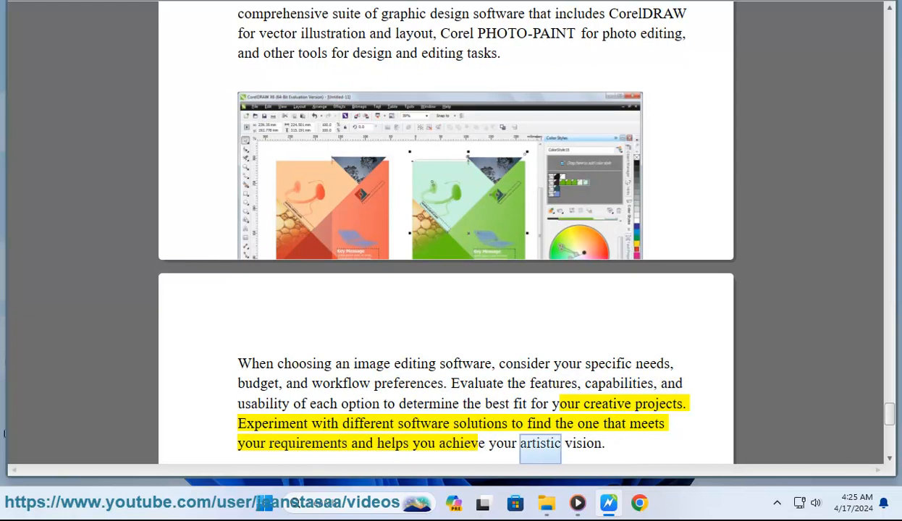